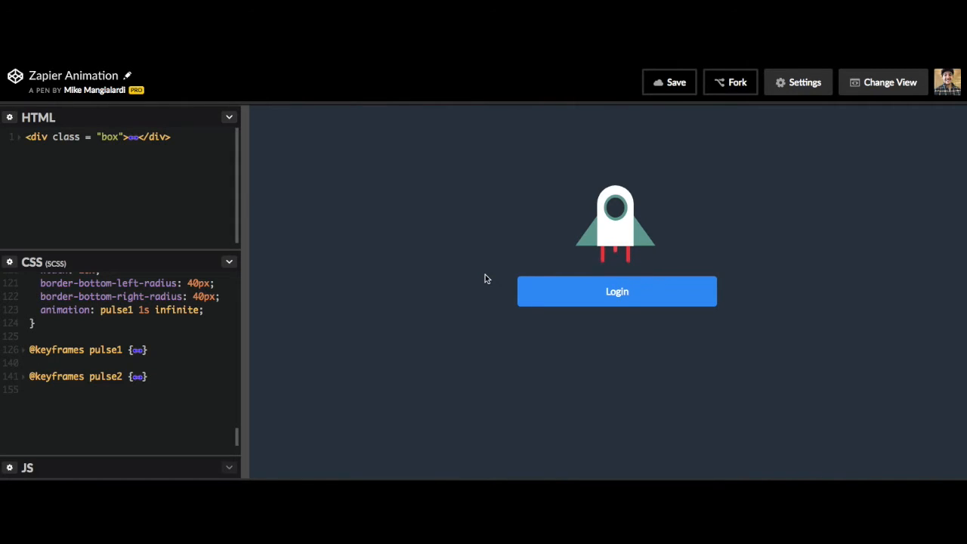
mouse_move(592, 241)
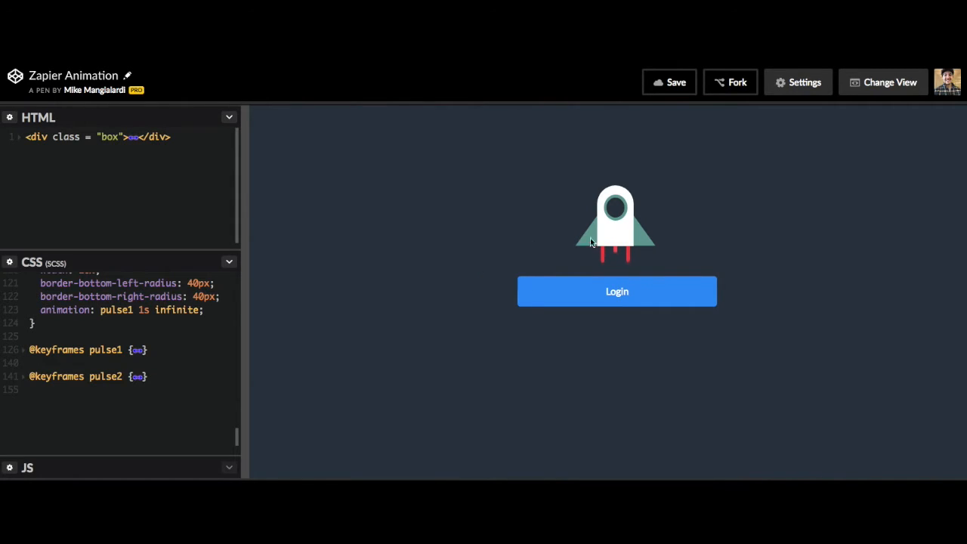
mouse_move(610, 187)
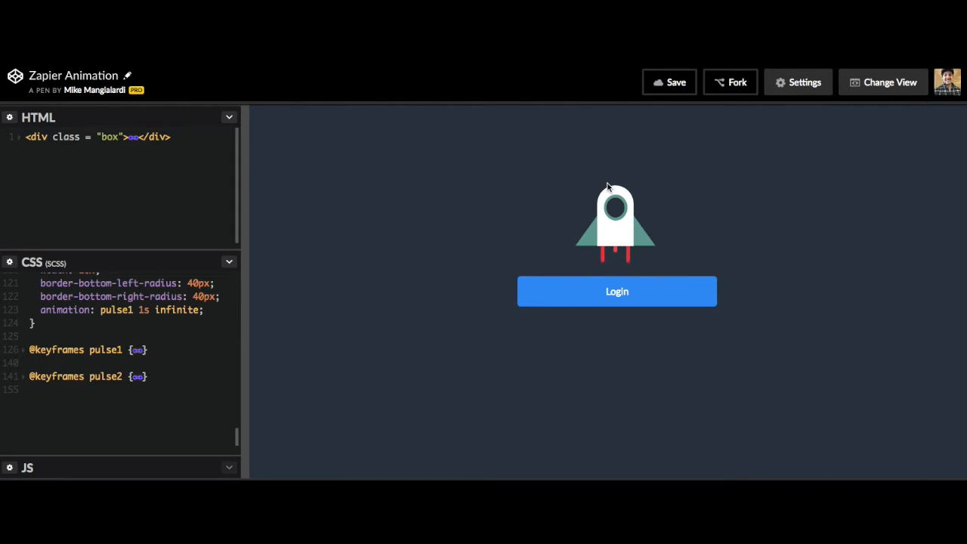
mouse_move(616, 144)
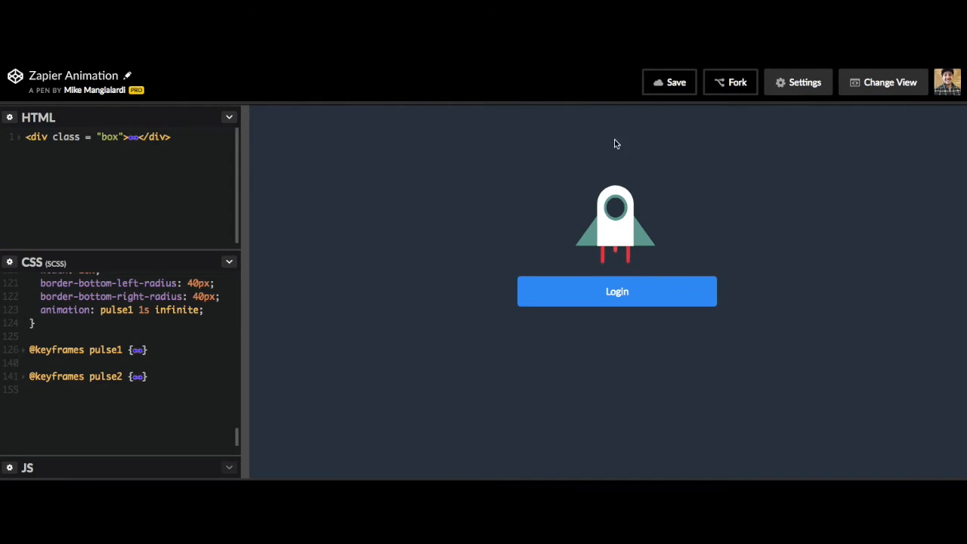
mouse_move(592, 300)
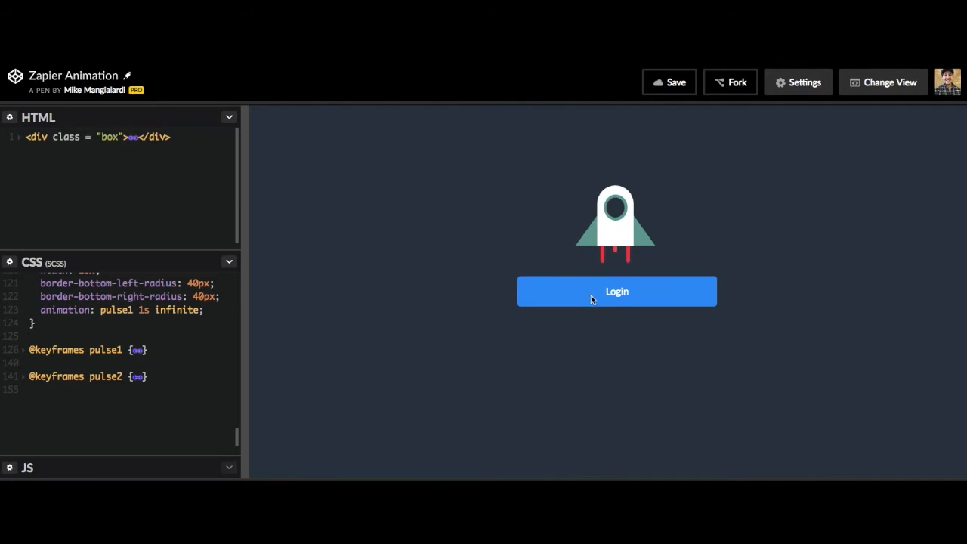
mouse_move(578, 254)
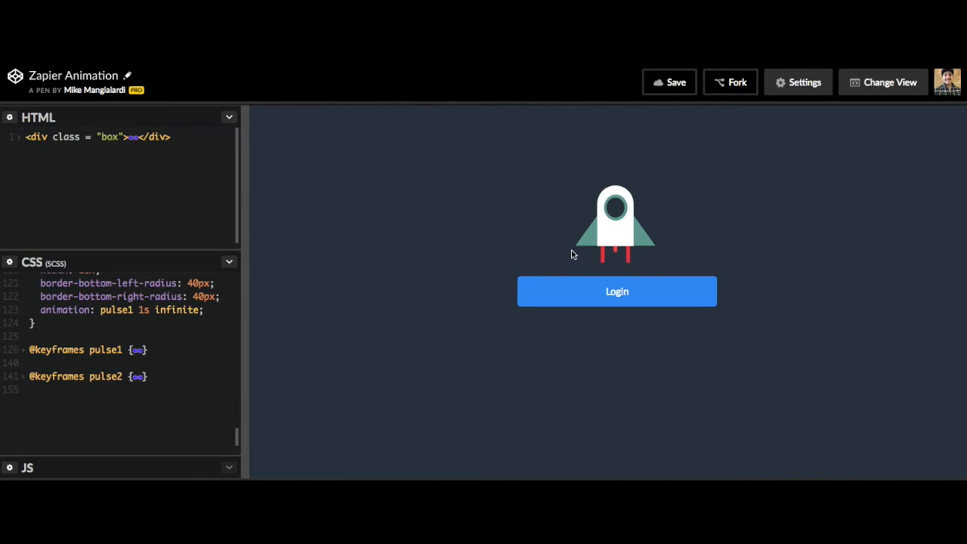
mouse_move(566, 249)
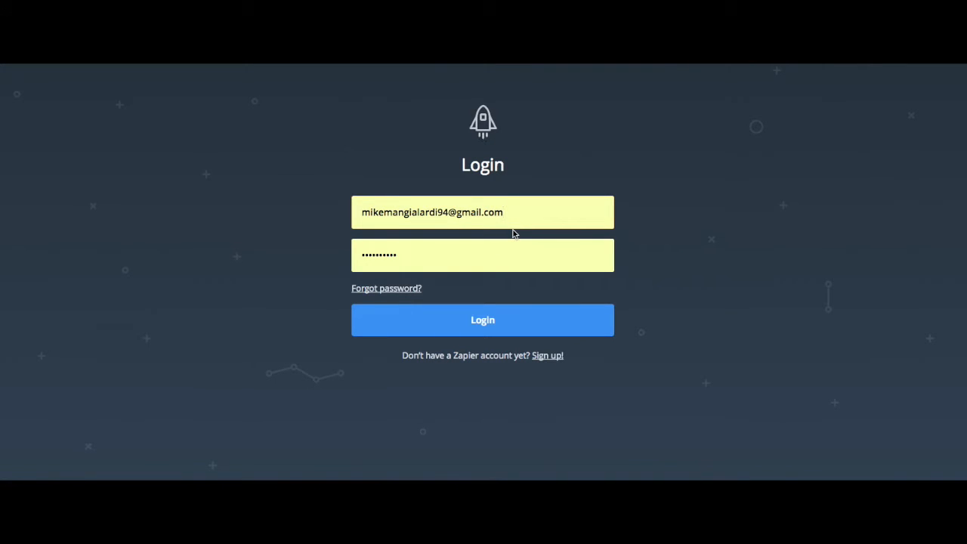
mouse_move(509, 168)
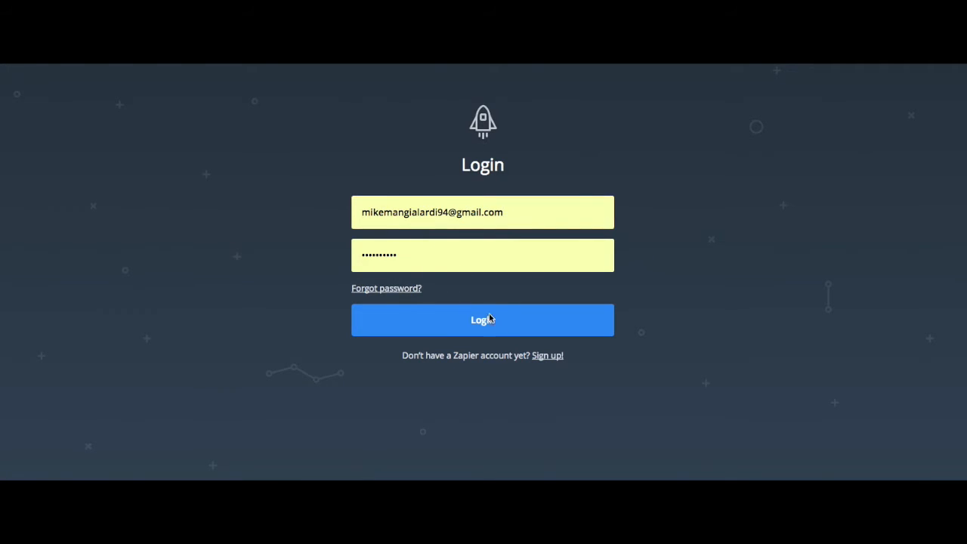
Trigger the rocket animation on Zapier's login page to preview the reference design
left_click(482, 320)
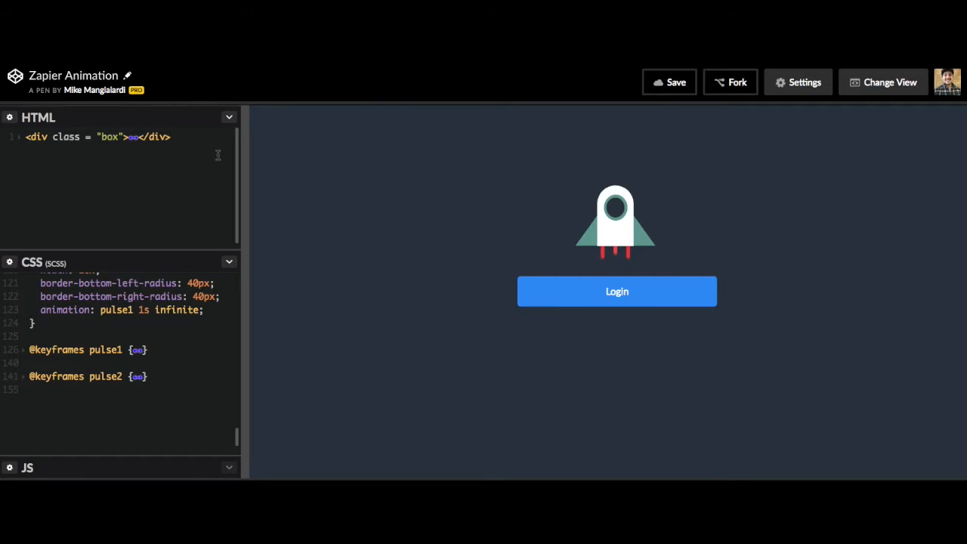
mouse_move(579, 302)
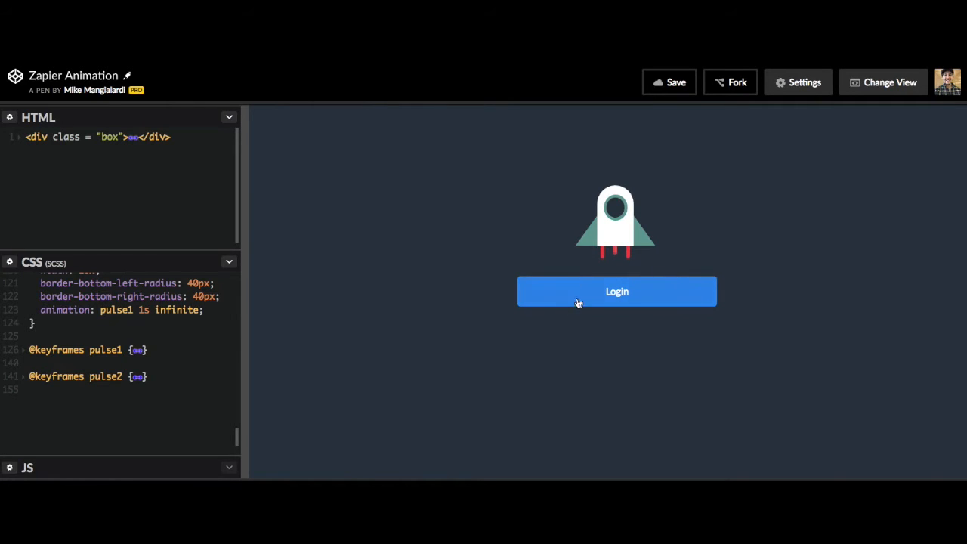
mouse_move(554, 274)
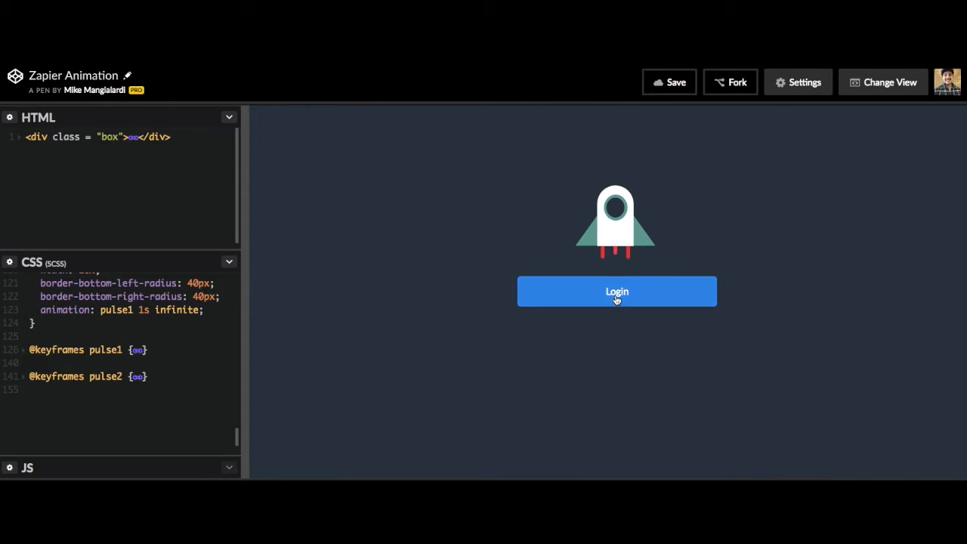
mouse_move(585, 232)
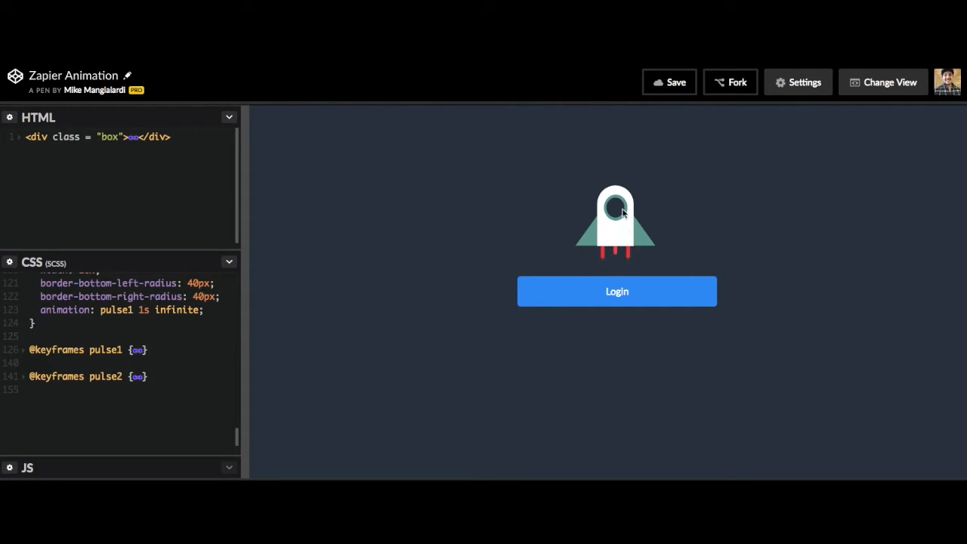
mouse_move(617, 292)
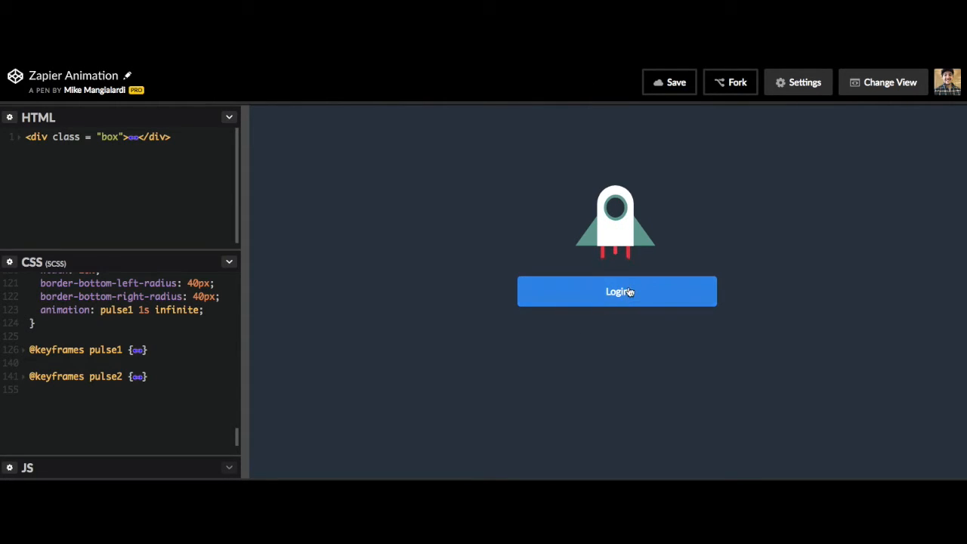
mouse_move(294, 253)
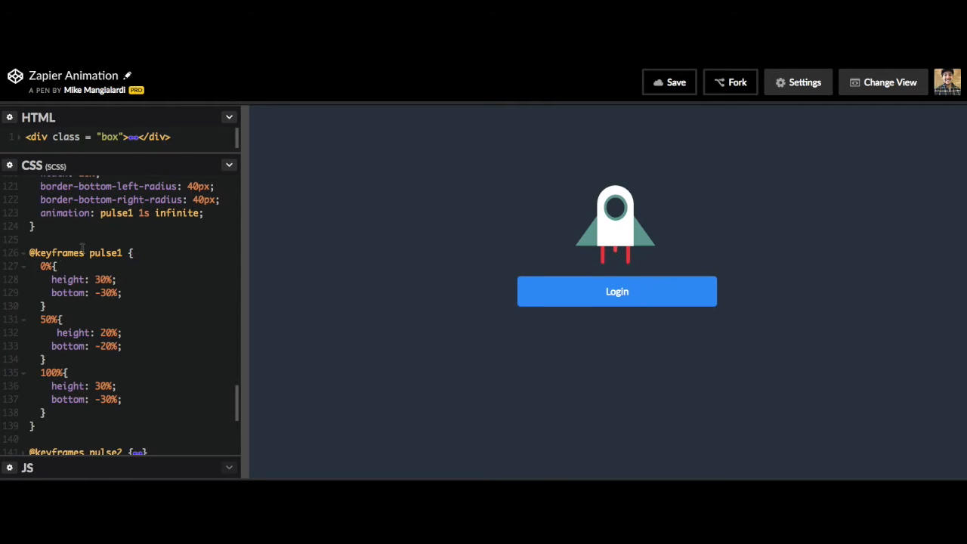
Scroll the CSS panel down to the pulse1 keyframes
scroll("down", 3)
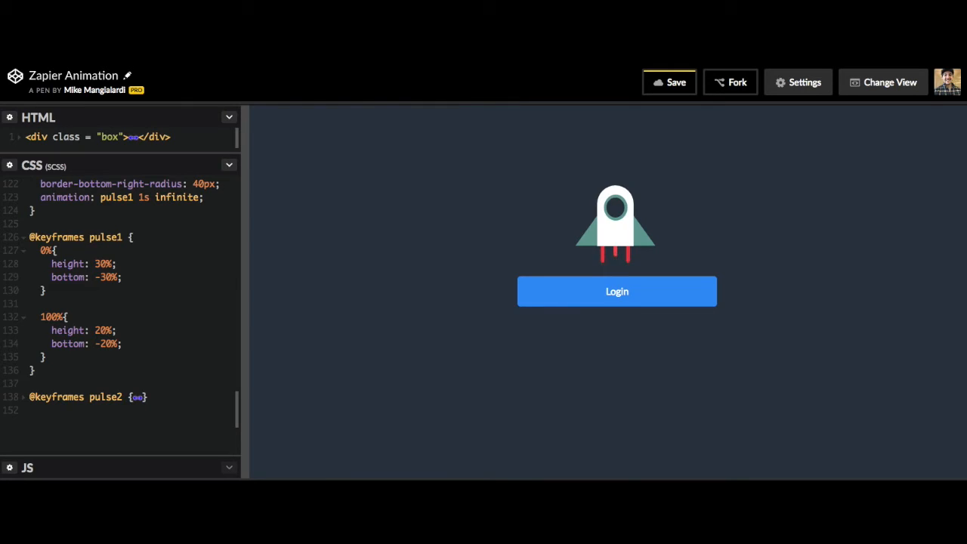
mouse_move(608, 257)
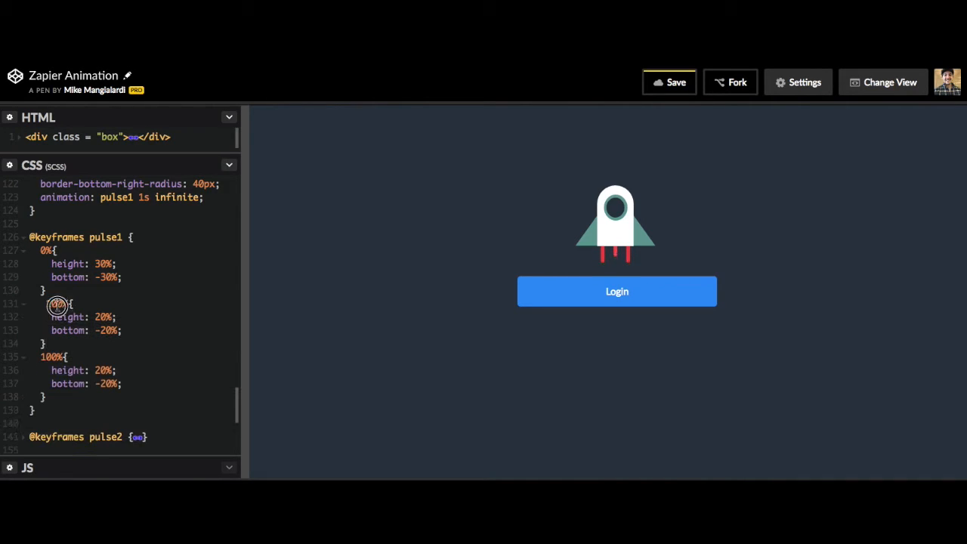
Restore pulse1's 50% stage at 20% height and set 100% back to 30%
left_click(55, 303)
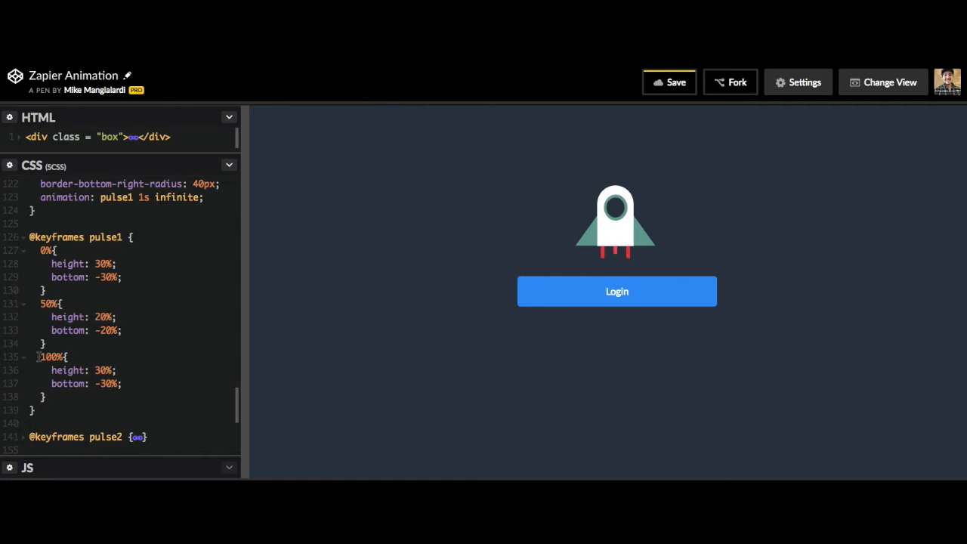
left_click_drag(41, 357, 46, 399)
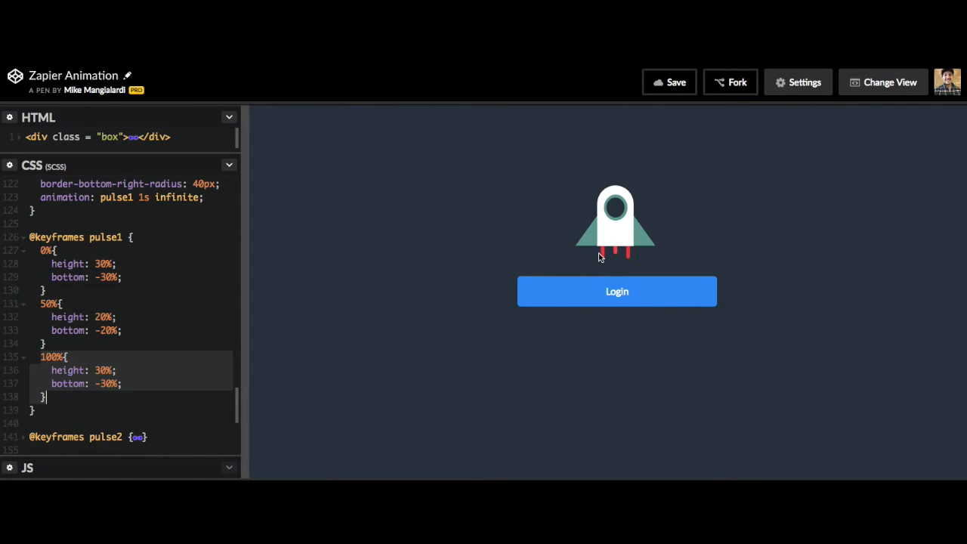
mouse_move(571, 343)
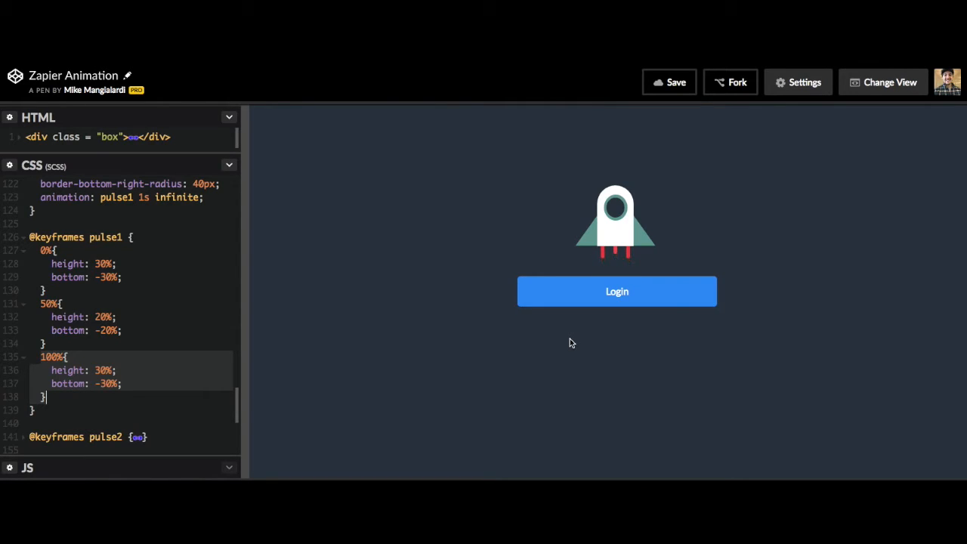
mouse_move(332, 337)
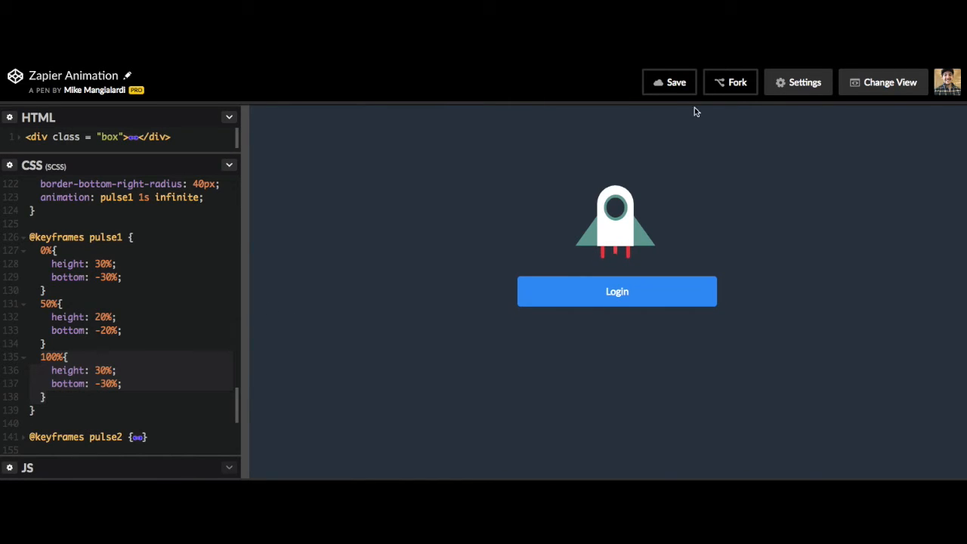
Save the pen and fold the rocket-body div in the HTML panel
key("ctrl+s")
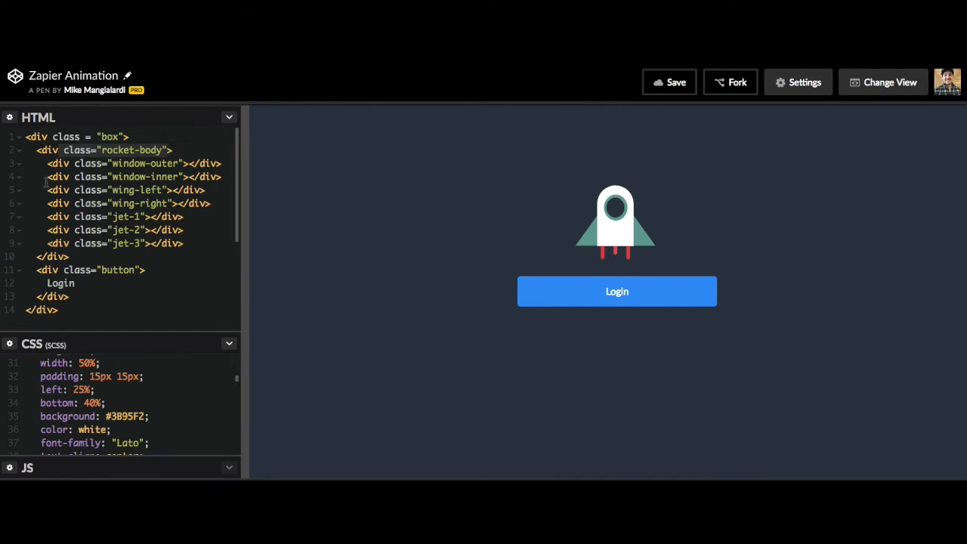
left_click(17, 150)
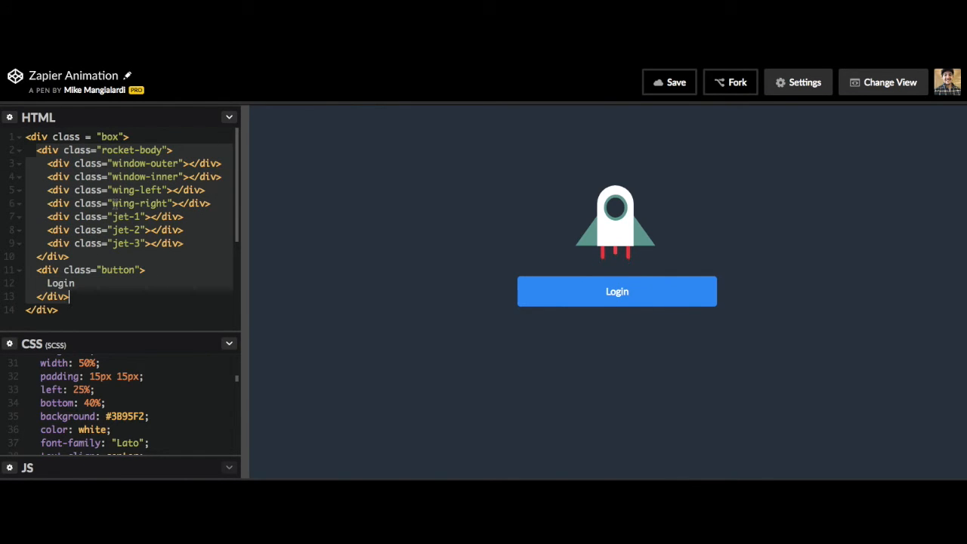
left_click(19, 150)
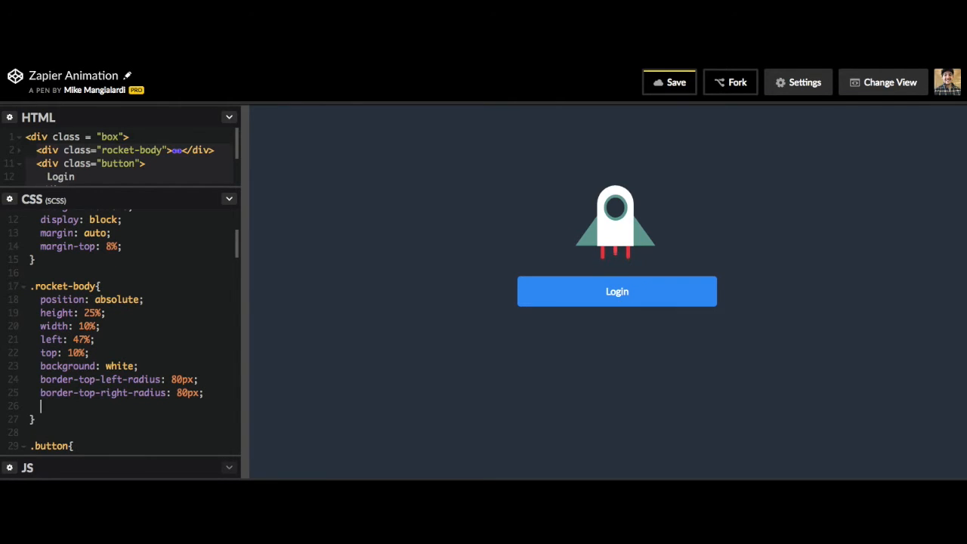
Add animation: flyAway 2s infinite to the .rocket-body rule
type("animation")
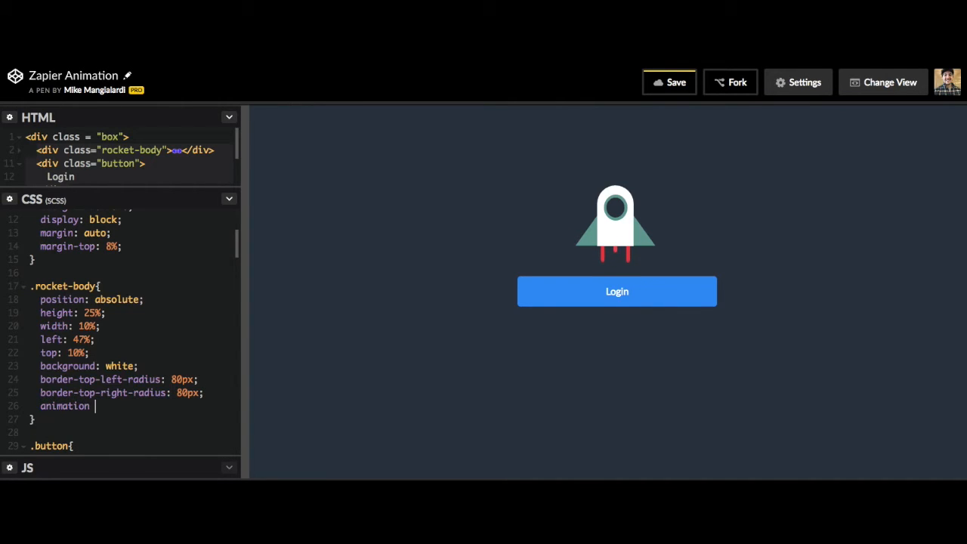
type("flyAw")
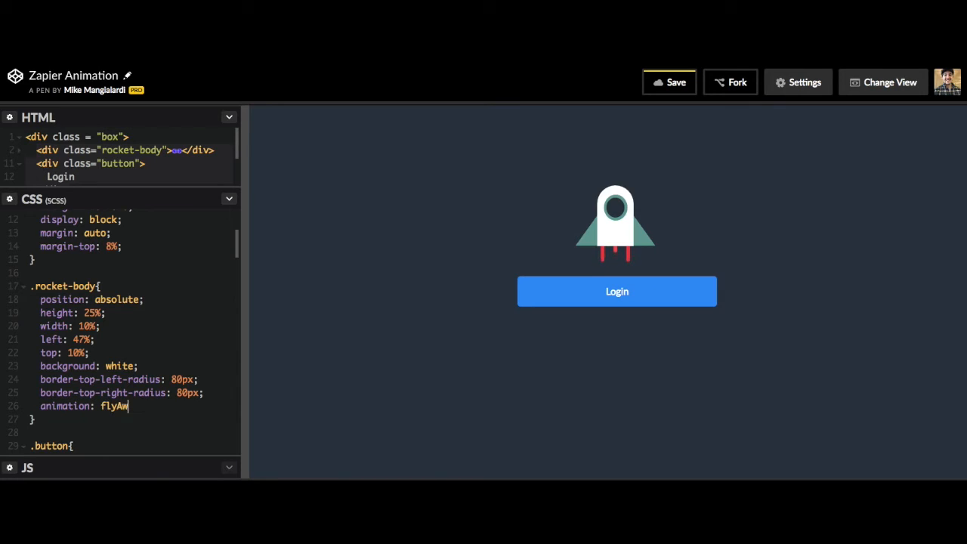
type("2s")
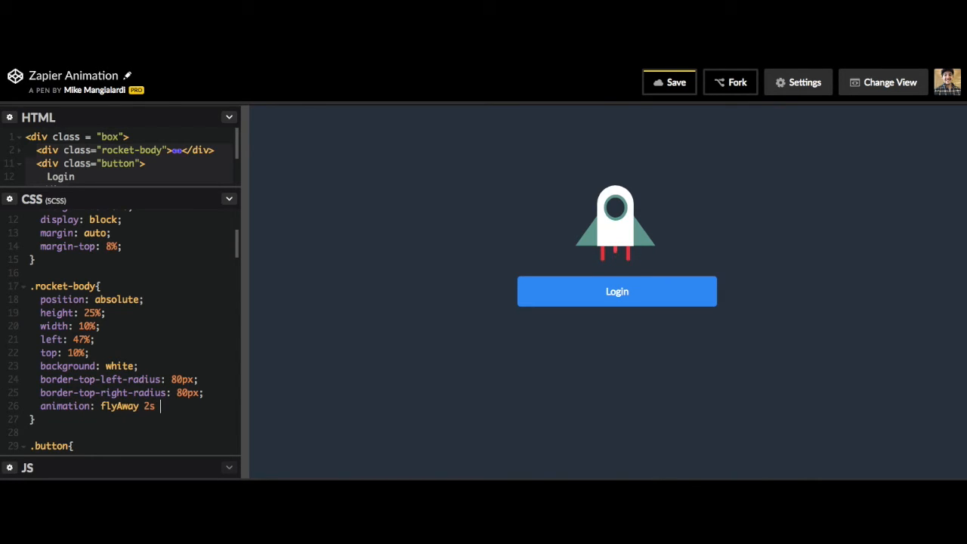
type("infinite;")
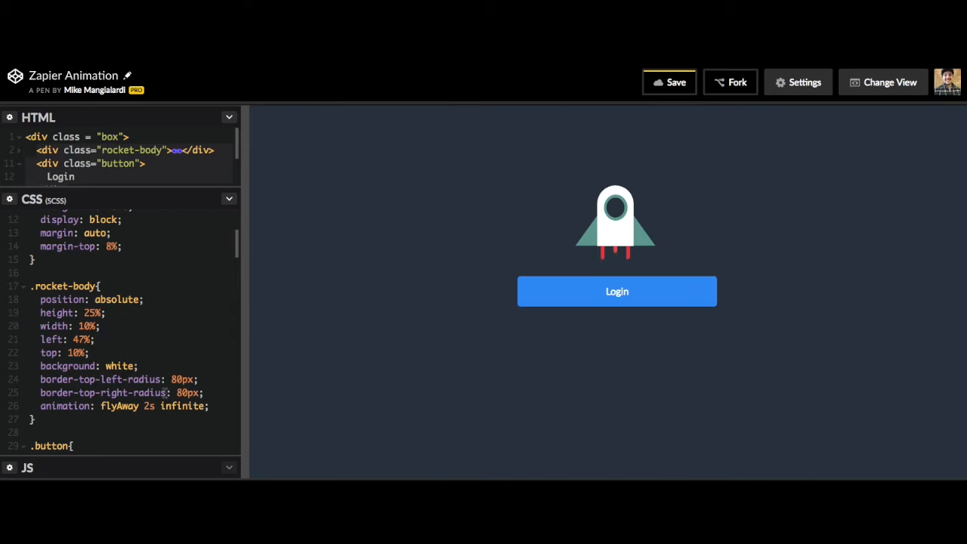
Write a flyAway keyframes block moving top from 10% to -100%, then reach the ketframes typo
scroll("down", 3)
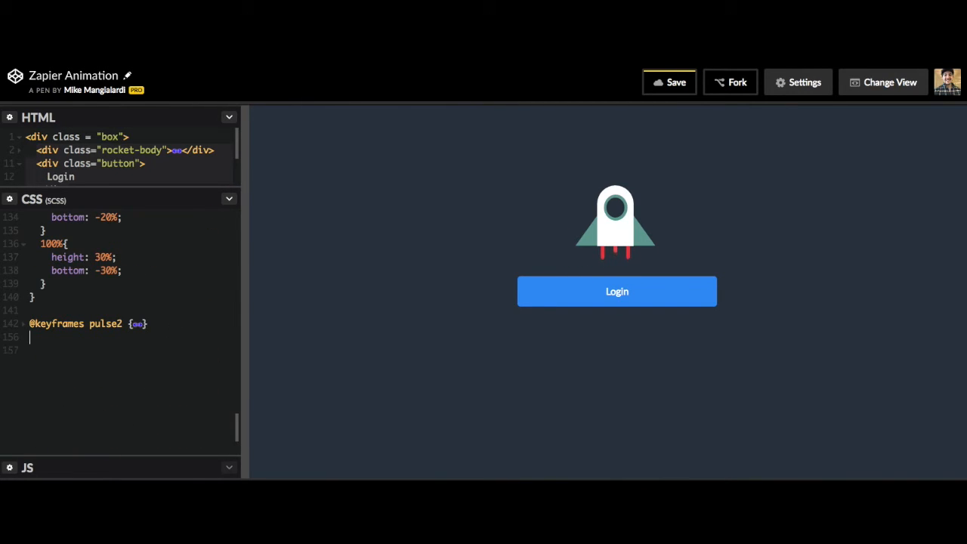
type("@ketframes f")
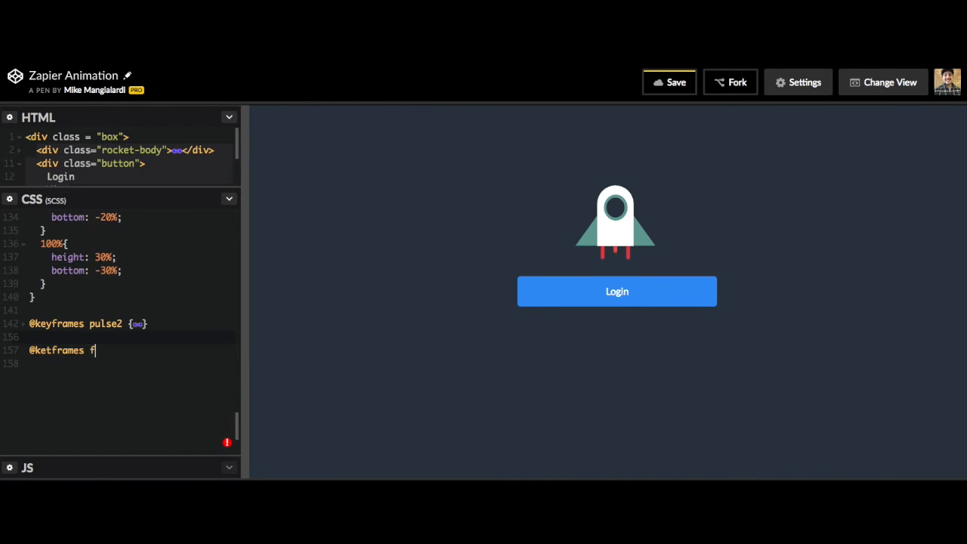
type("lyAway {")
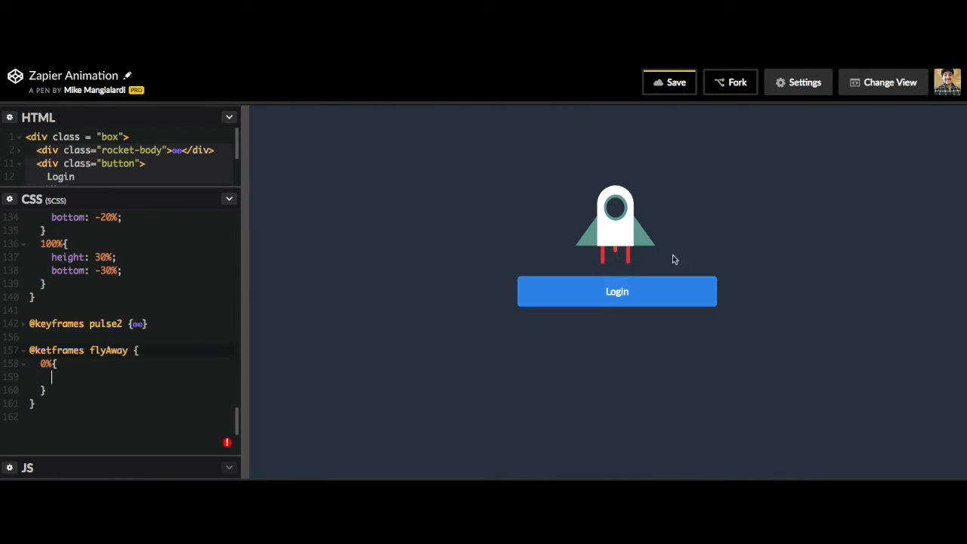
mouse_move(603, 215)
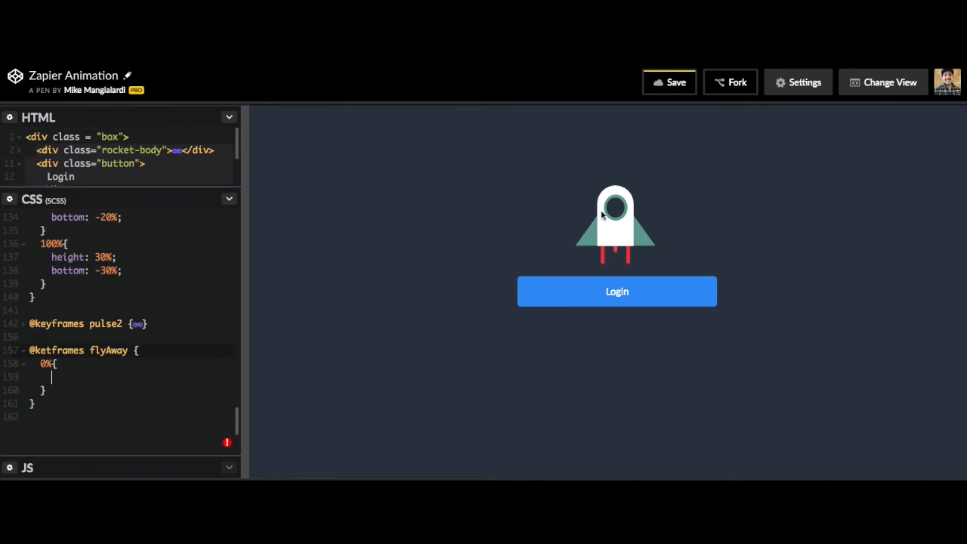
type("top: 10%;")
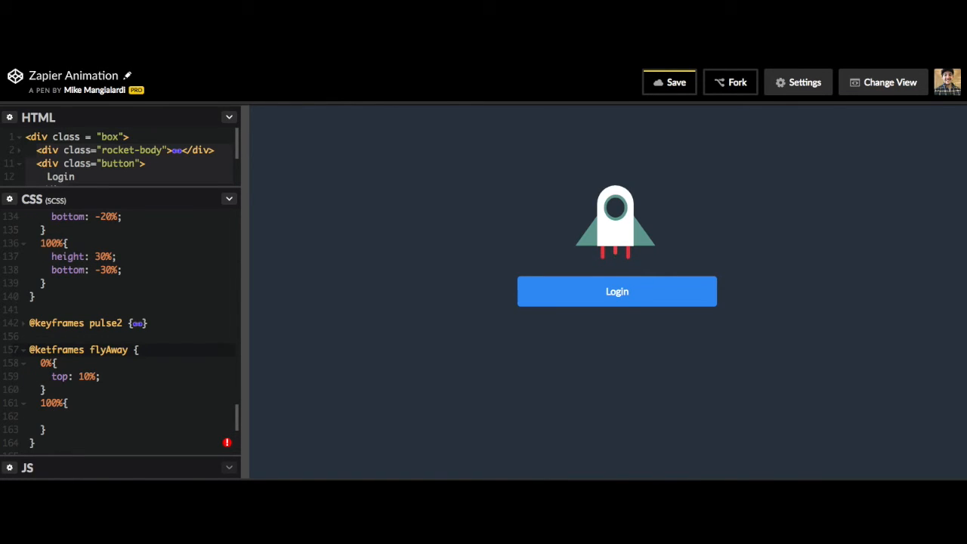
type("top: -100%;")
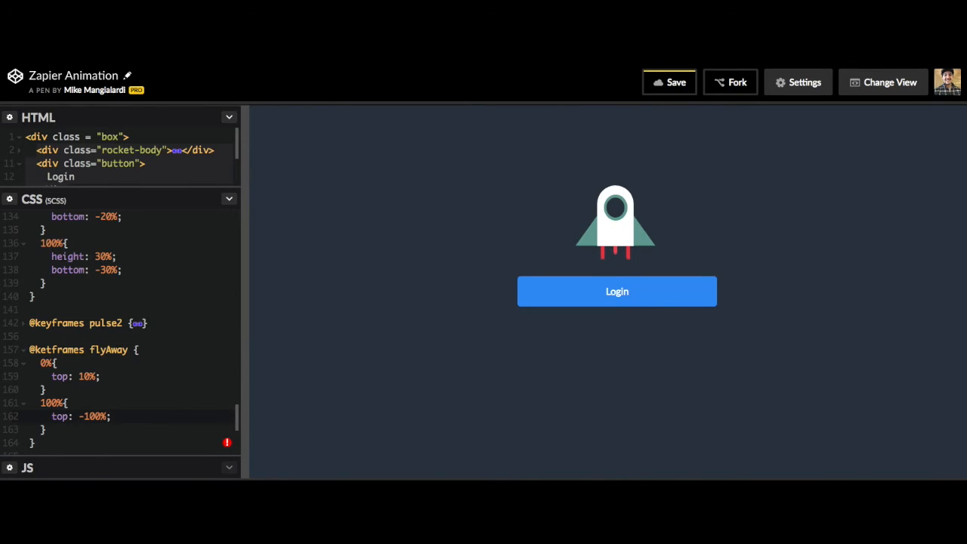
left_click(668, 82)
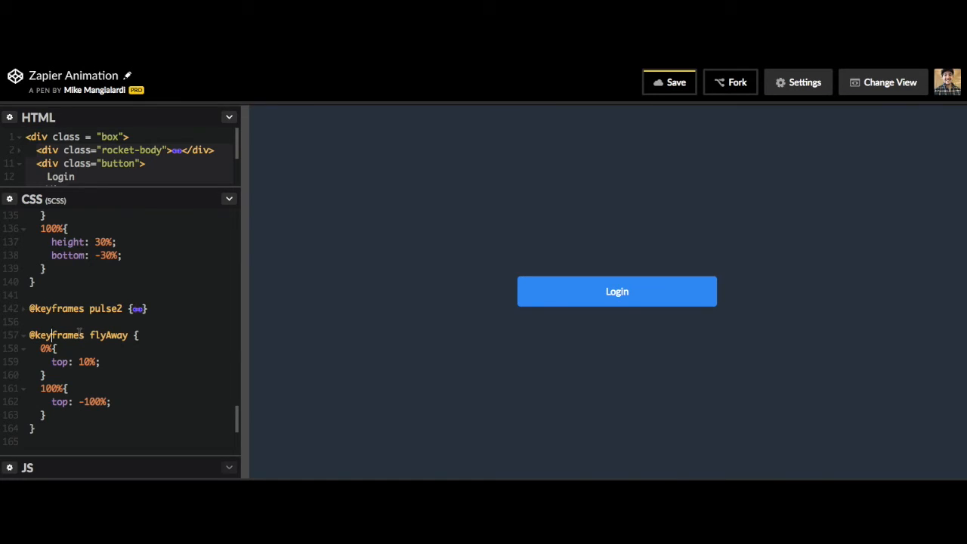
mouse_move(620, 244)
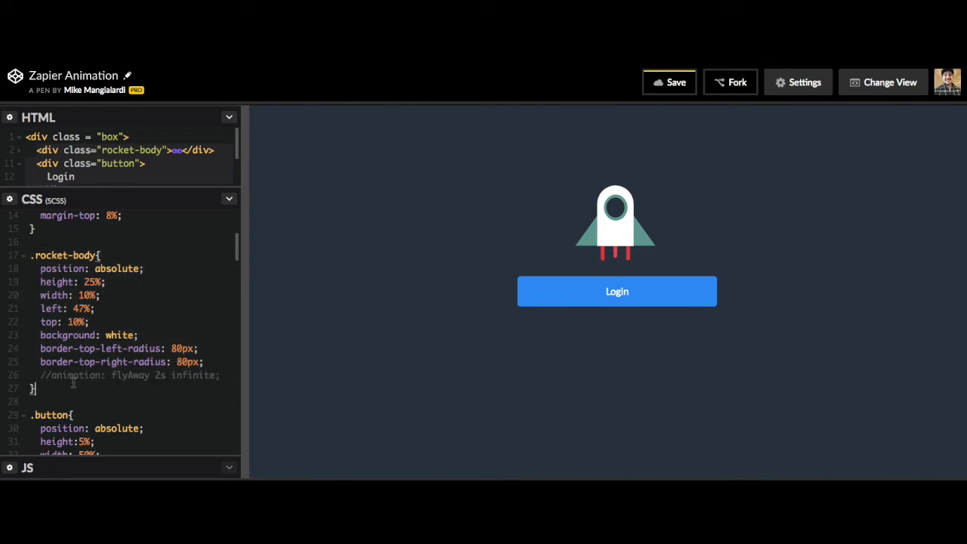
Rename the duplicated rule .rocket-body-active and uncomment its flyAway 2s infinite animation
scroll("down", 3)
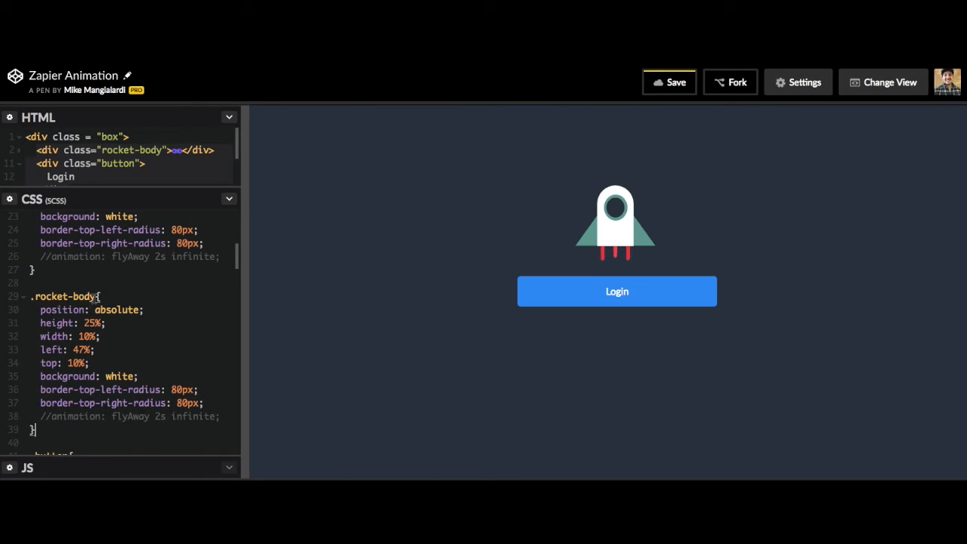
type("-active")
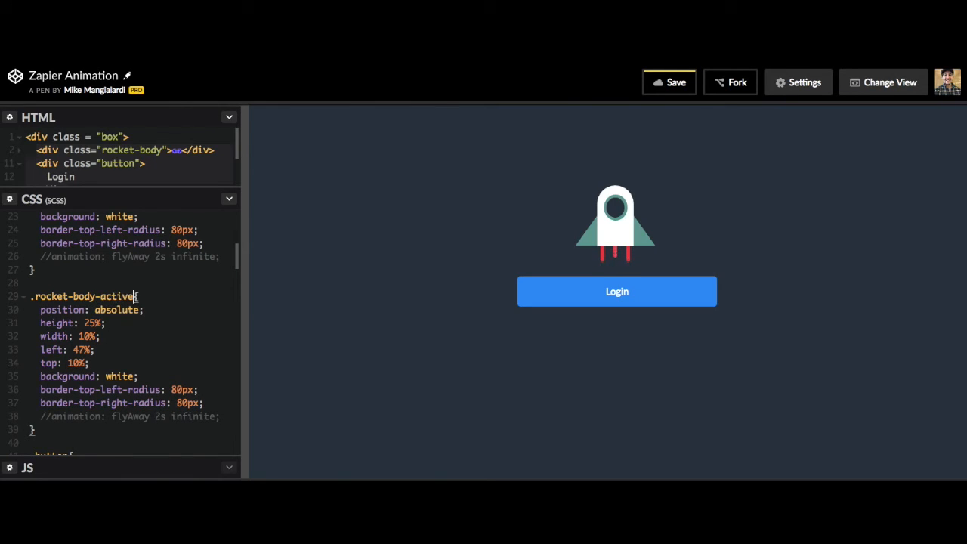
left_click(41, 416)
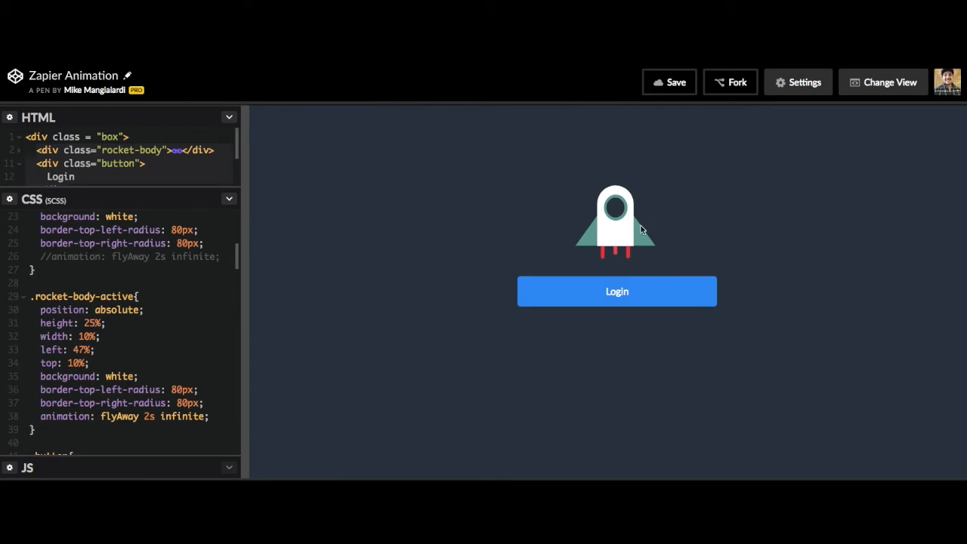
mouse_move(631, 296)
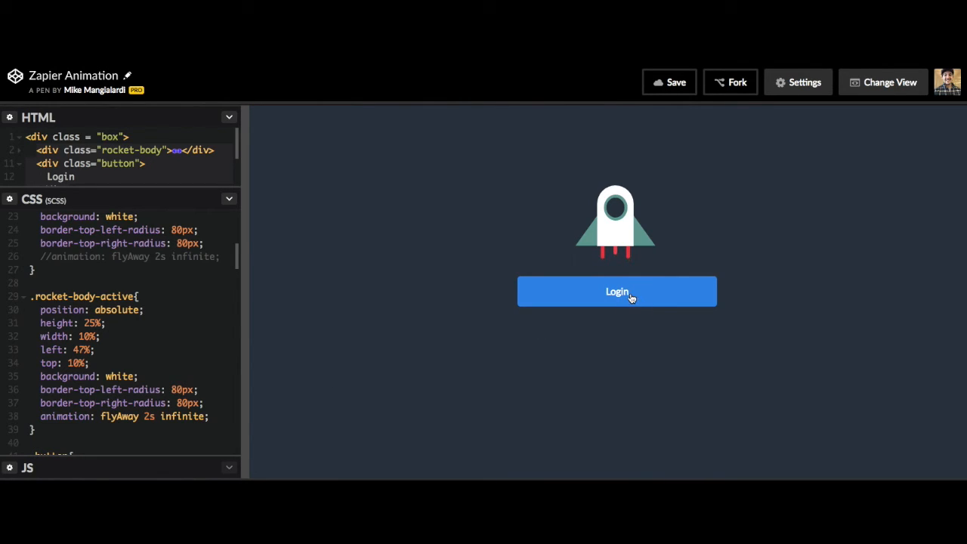
mouse_move(42, 295)
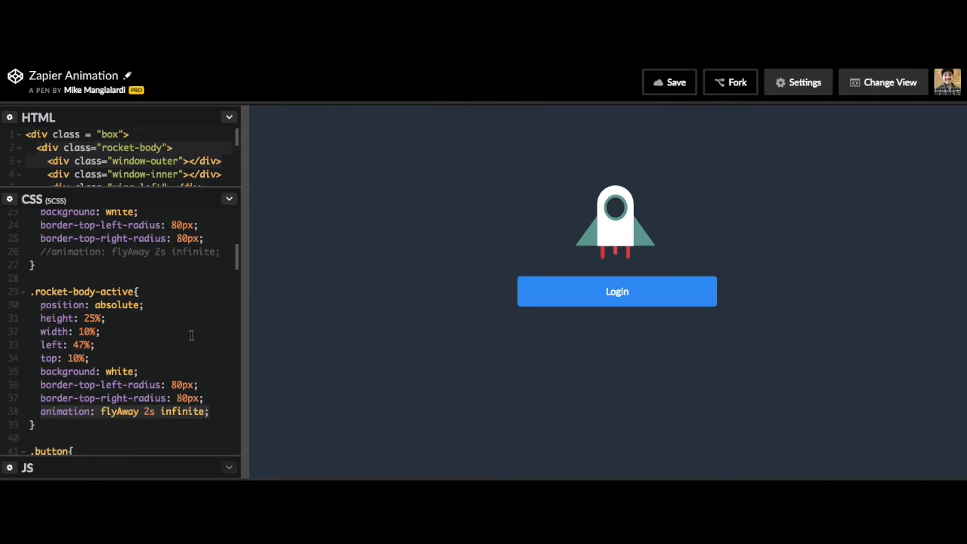
left_click(160, 411)
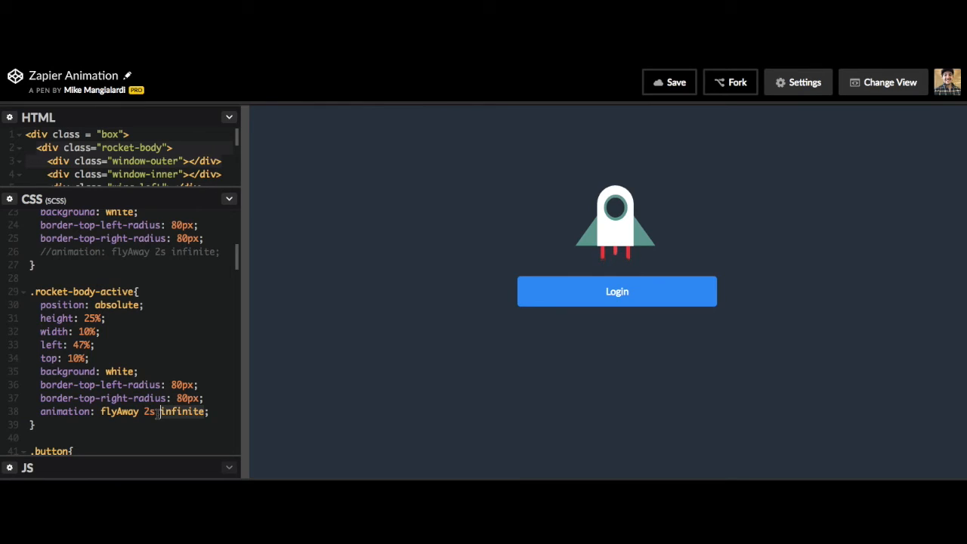
Replace infinite with 1 in the .rocket-body-active animation
type("1")
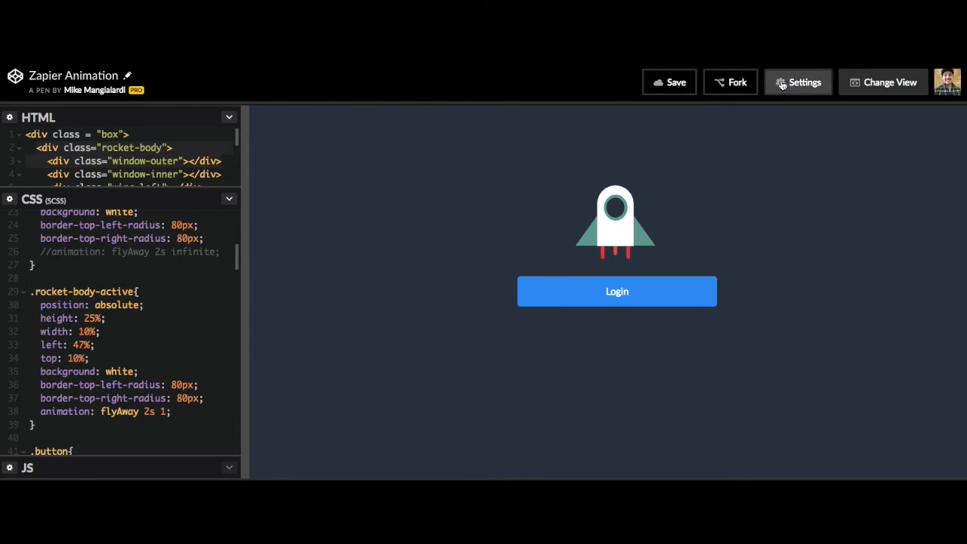
Remove the Vue.js external script from the pen's JavaScript settings and save
left_click(798, 82)
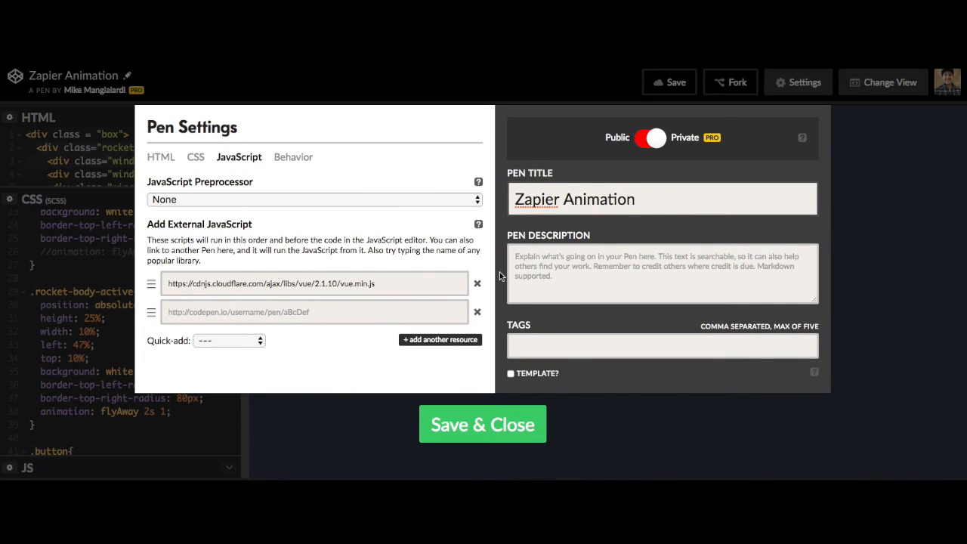
left_click(229, 340)
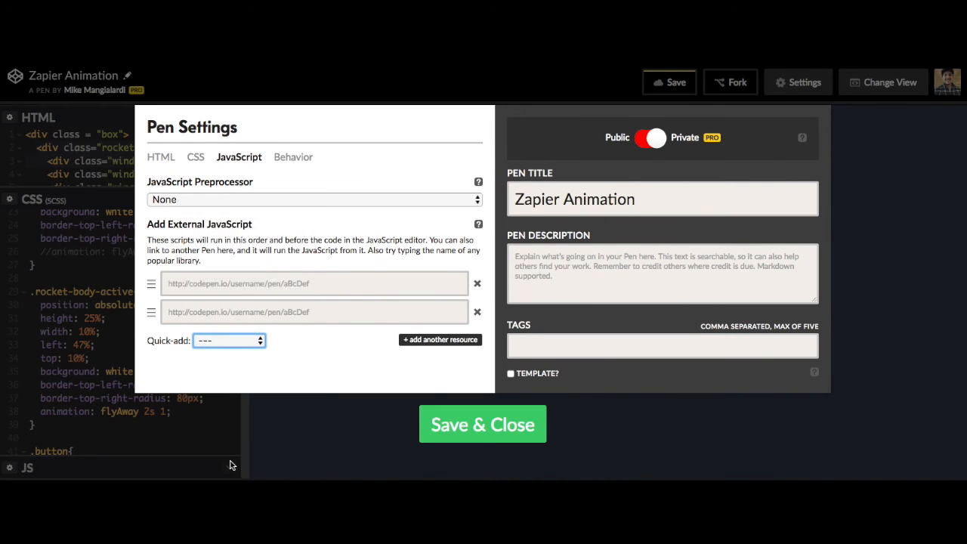
left_click(482, 424)
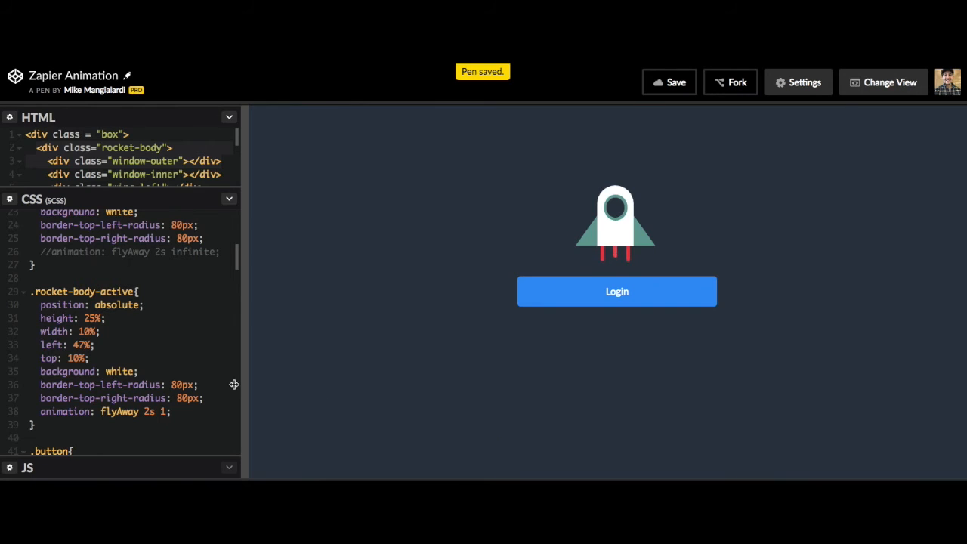
scroll("down", 3)
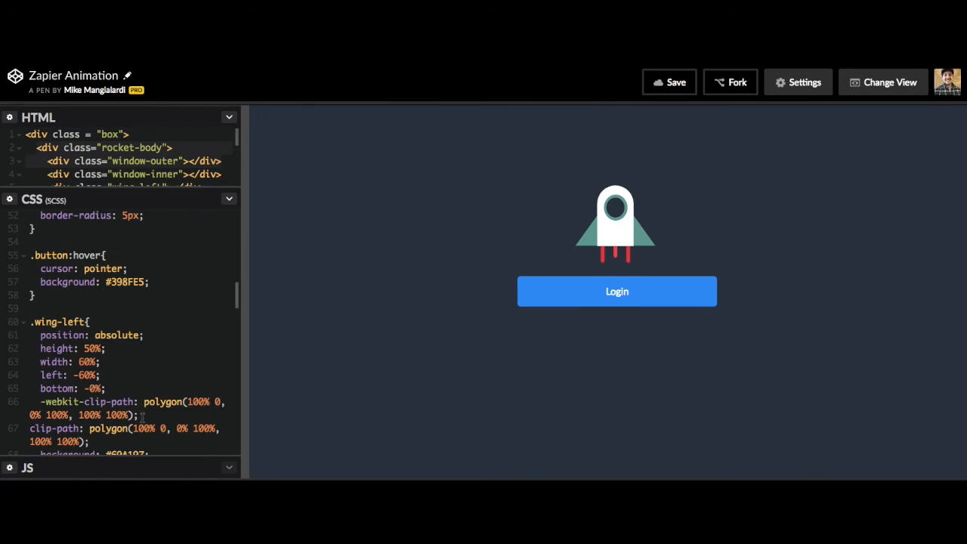
Write var app = new Vue with el "#app", empty data and methods, and add an app div
left_click(228, 198)
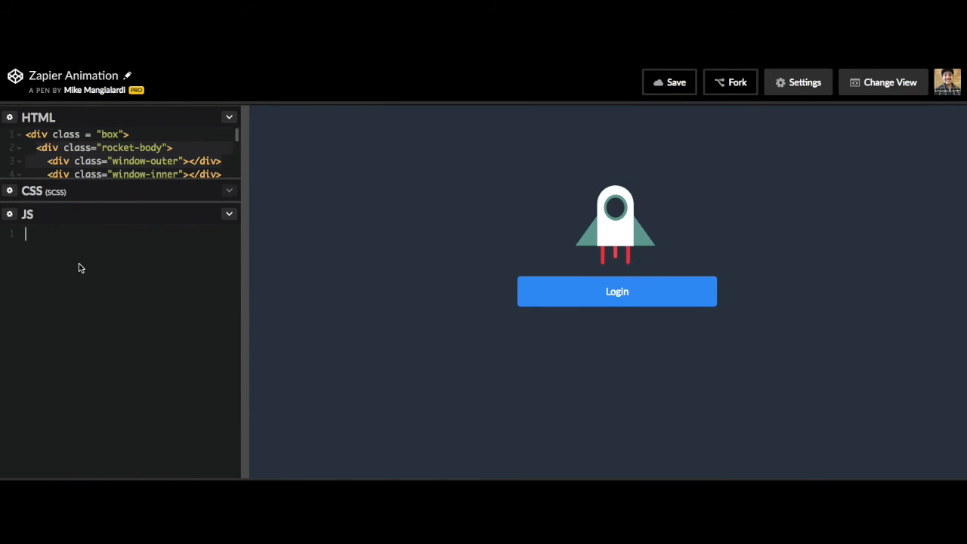
type("var")
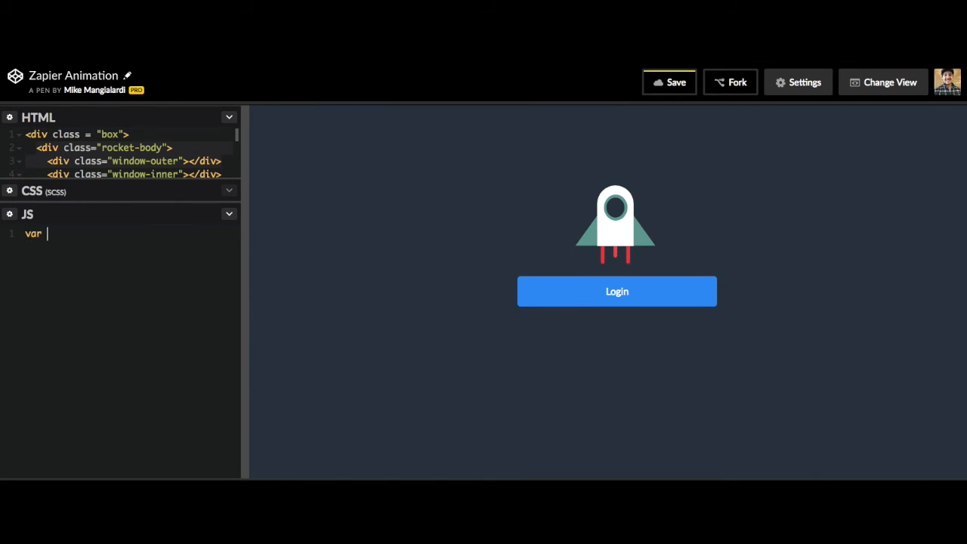
type("app =")
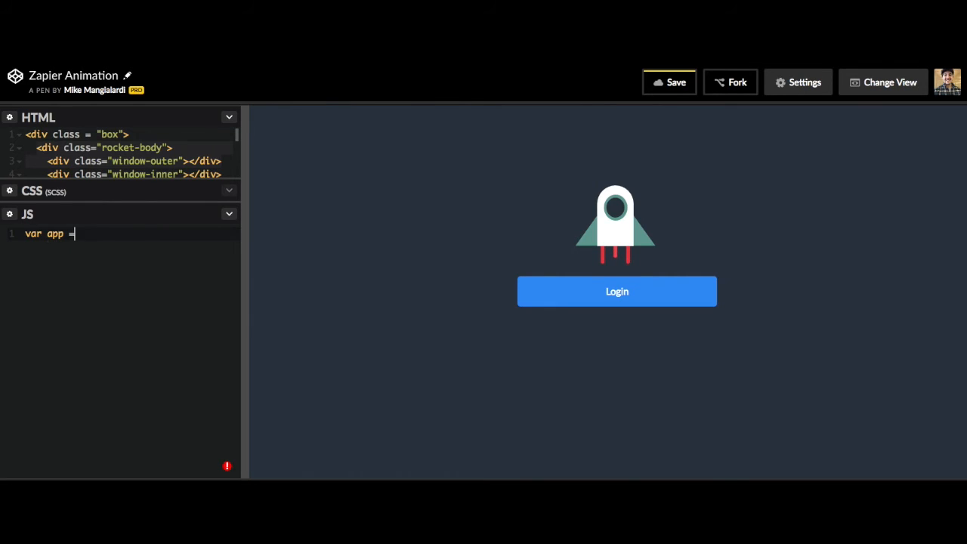
type("new Vue()")
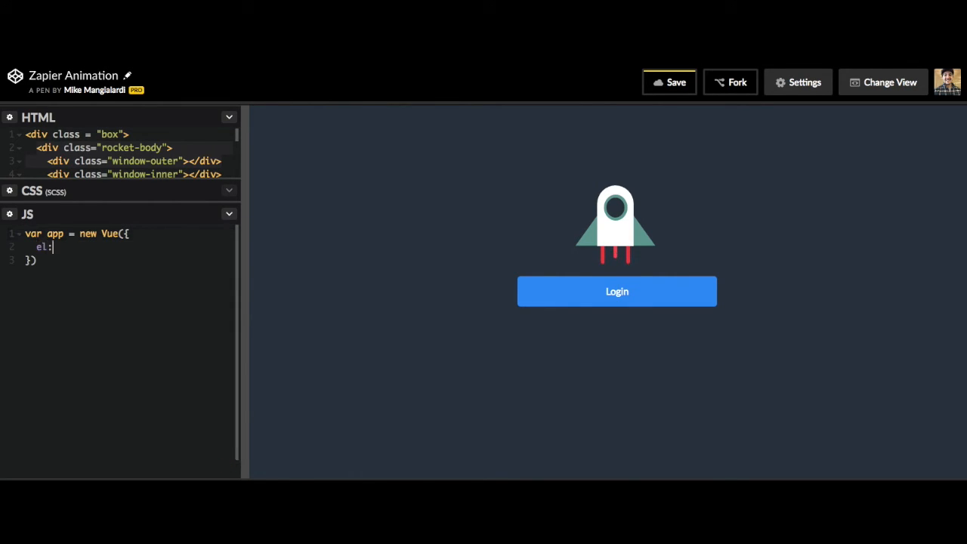
type("\"")
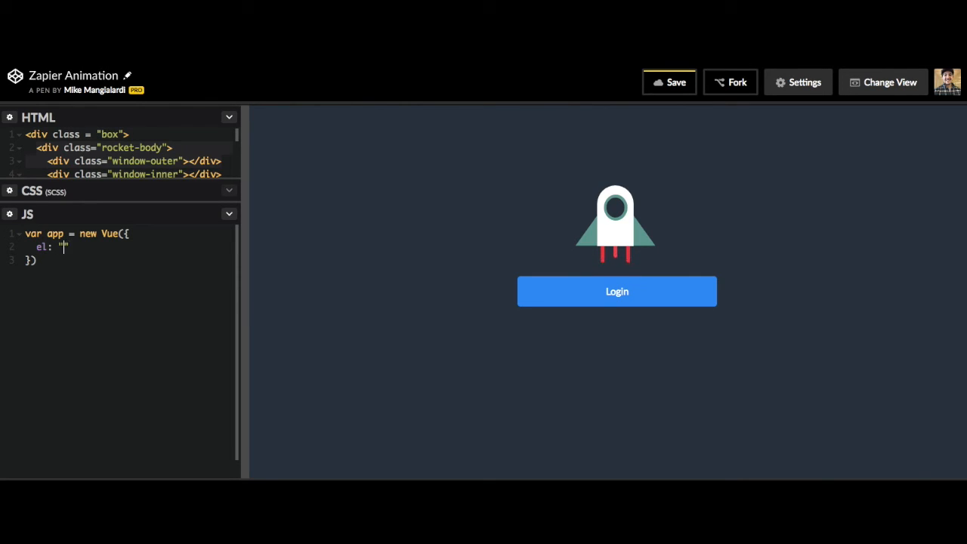
type("#app")
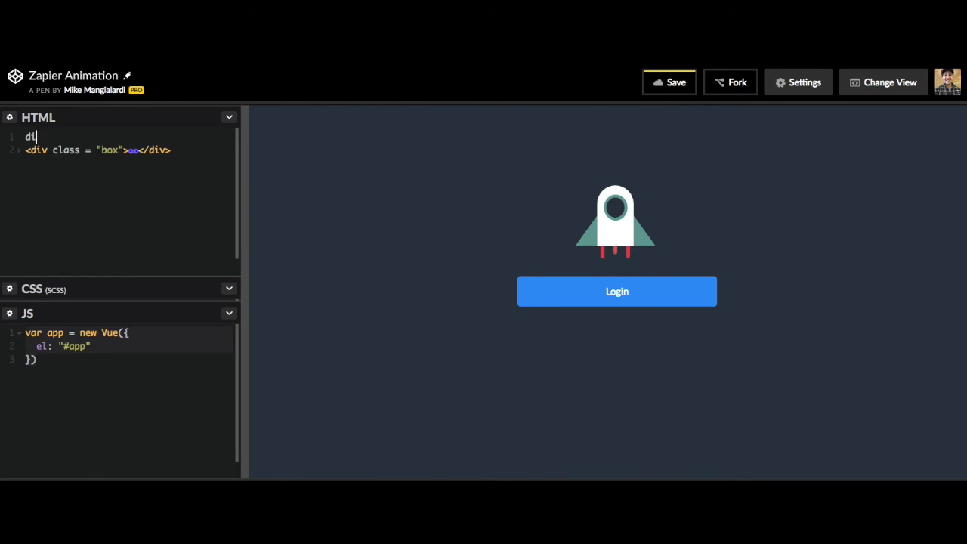
type("<div id=\"app\">")
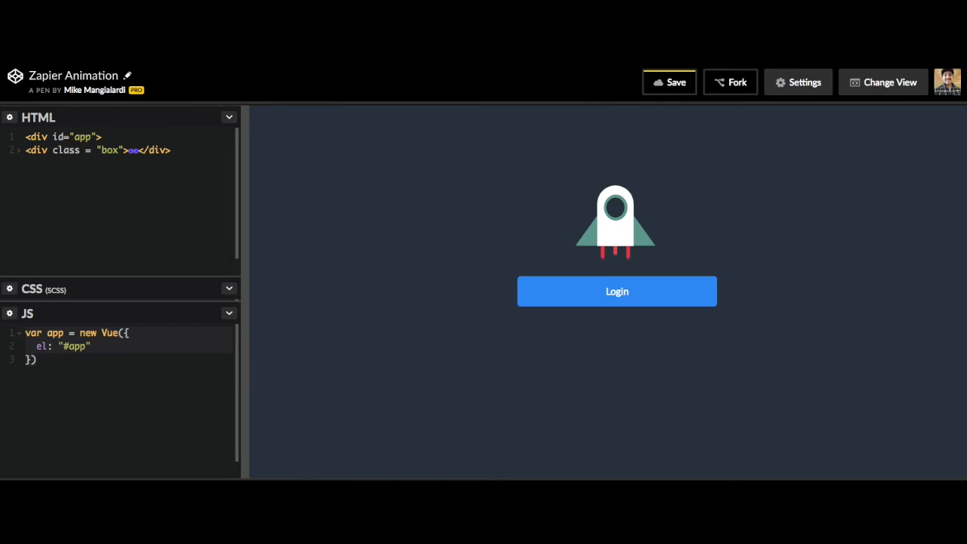
type("</div>")
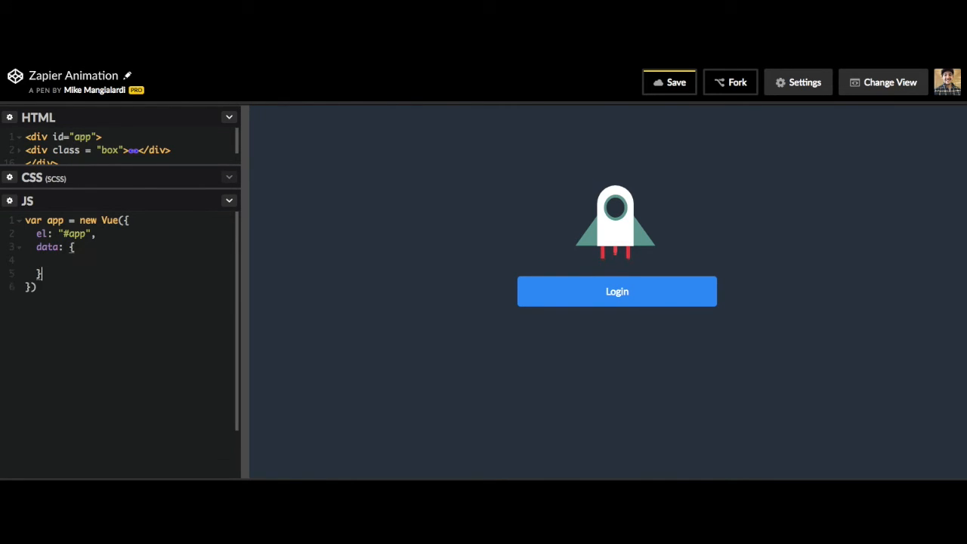
type("methods: {")
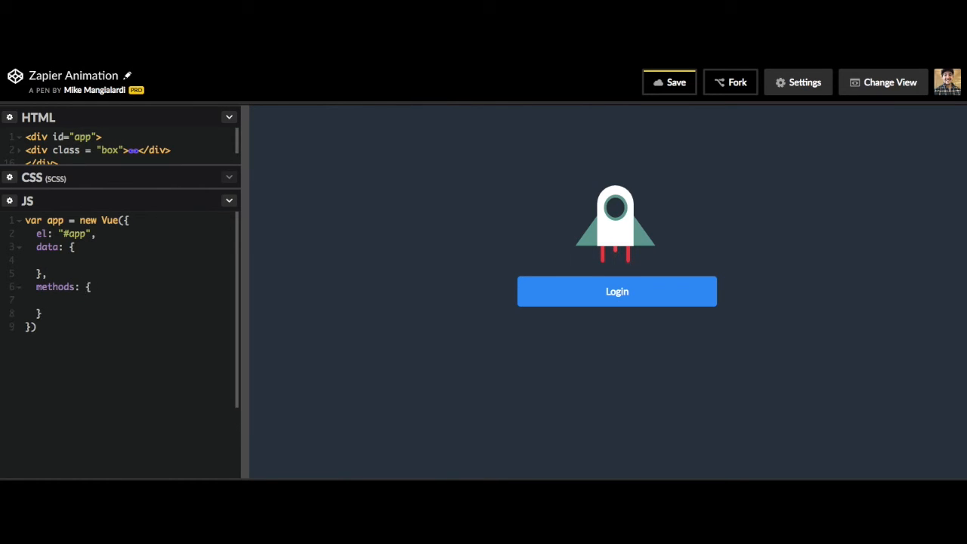
Add rocketClass: "rocket-body" to the Vue data object
left_click(49, 300)
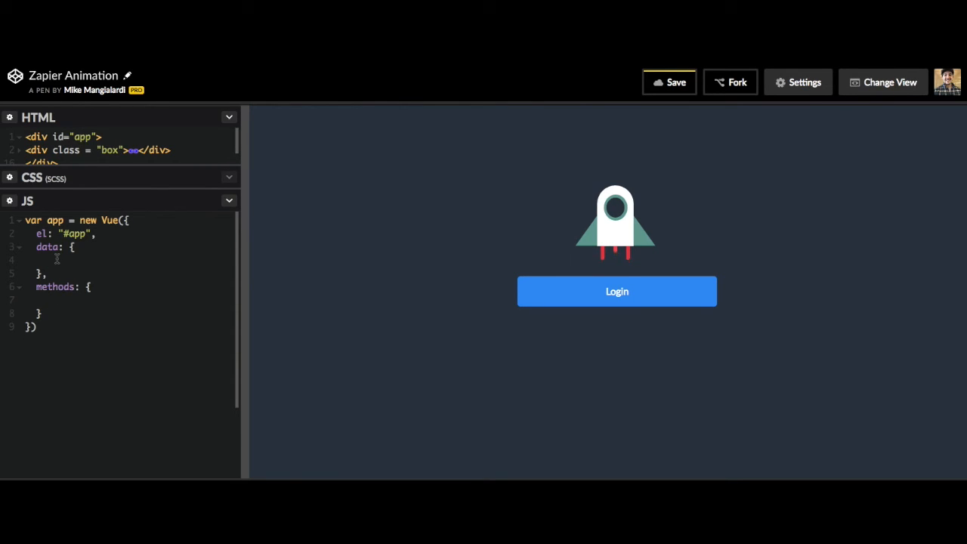
type("rocketClo")
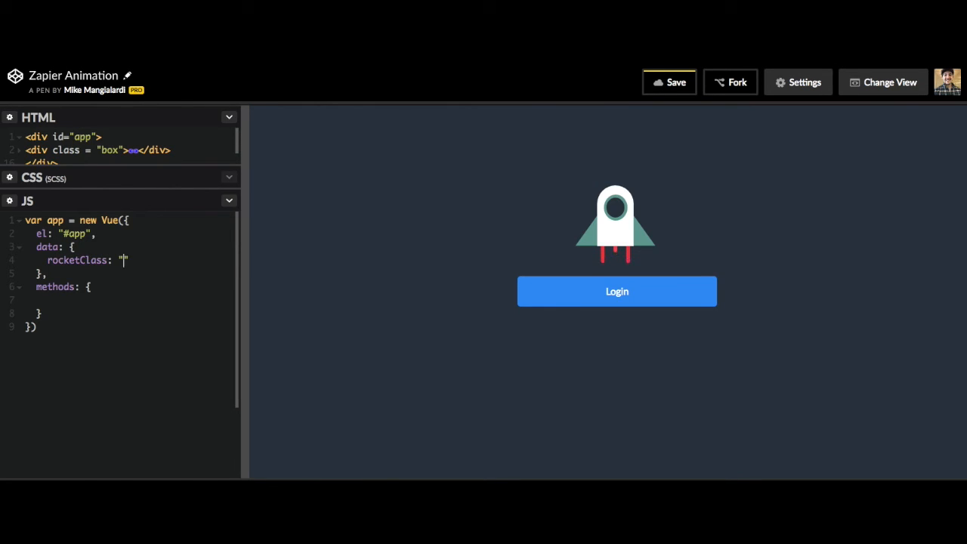
type("rocket-bod")
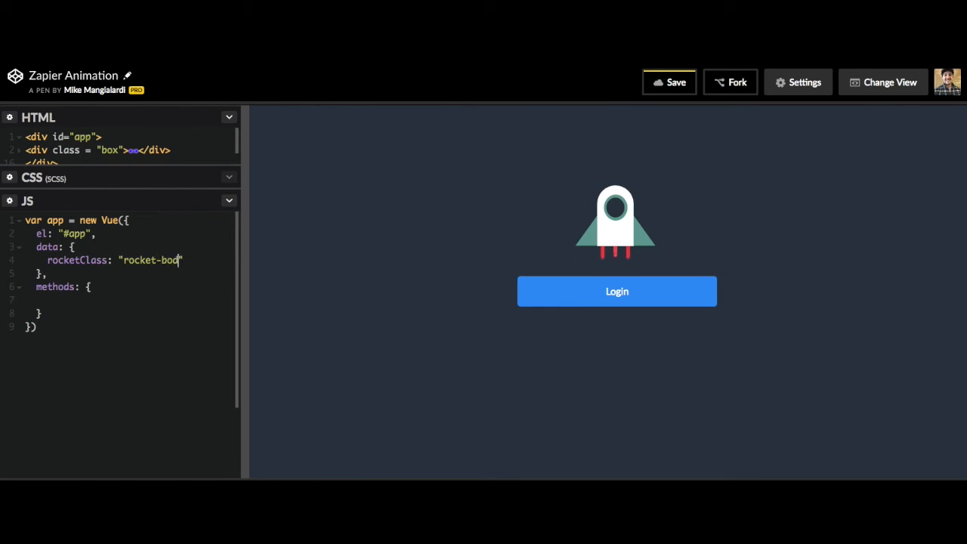
type("y")
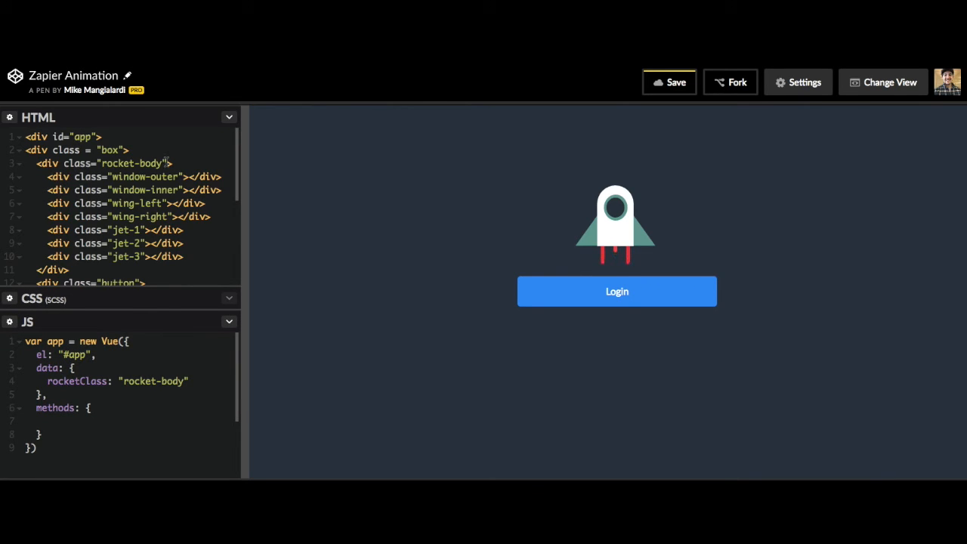
Replace the rocket div's class attribute with v-bind:class="rocketClass"
double_click(117, 163)
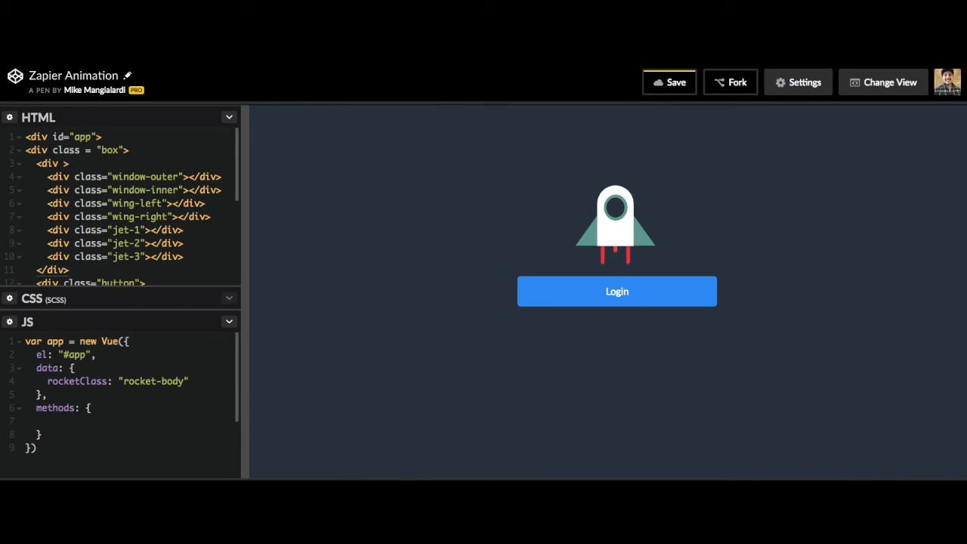
type("v-bind:")
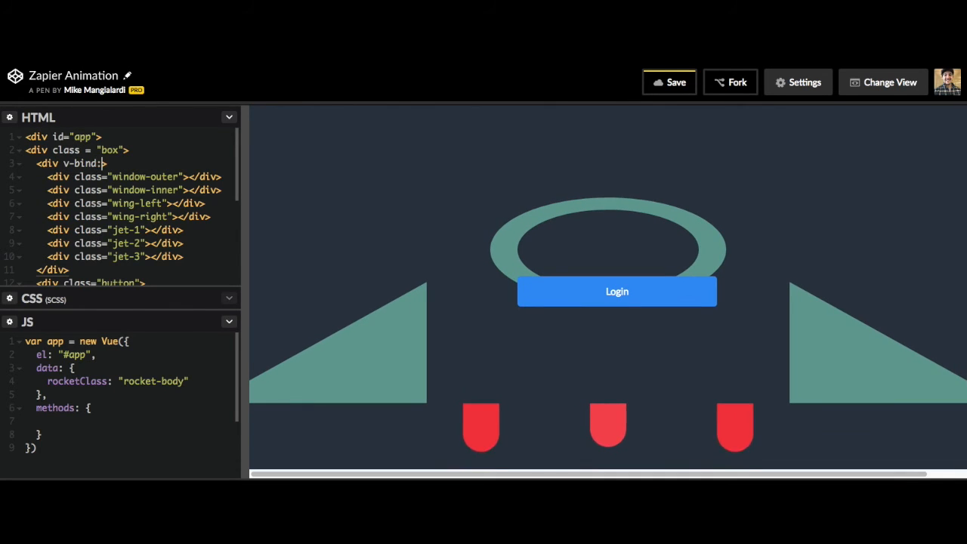
type("class=\"\"")
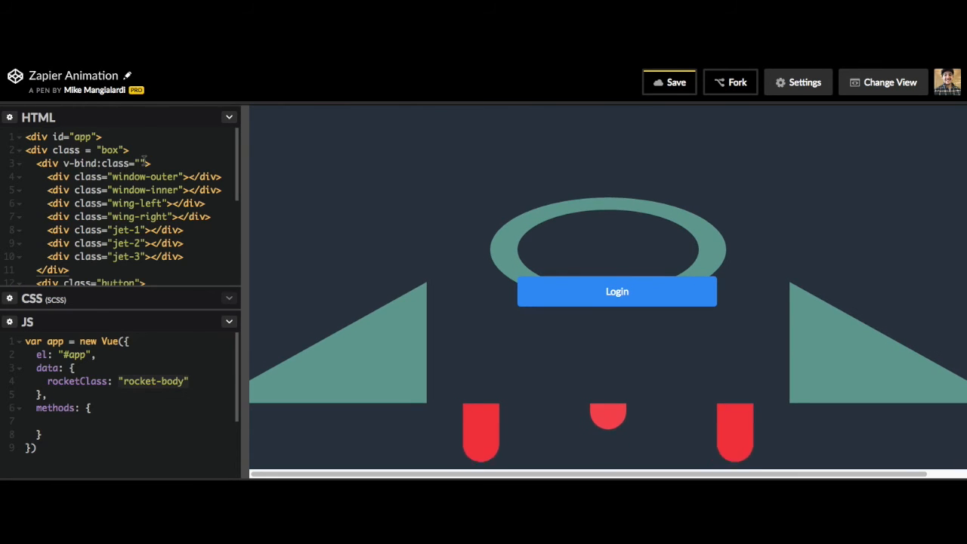
type("rocketClass")
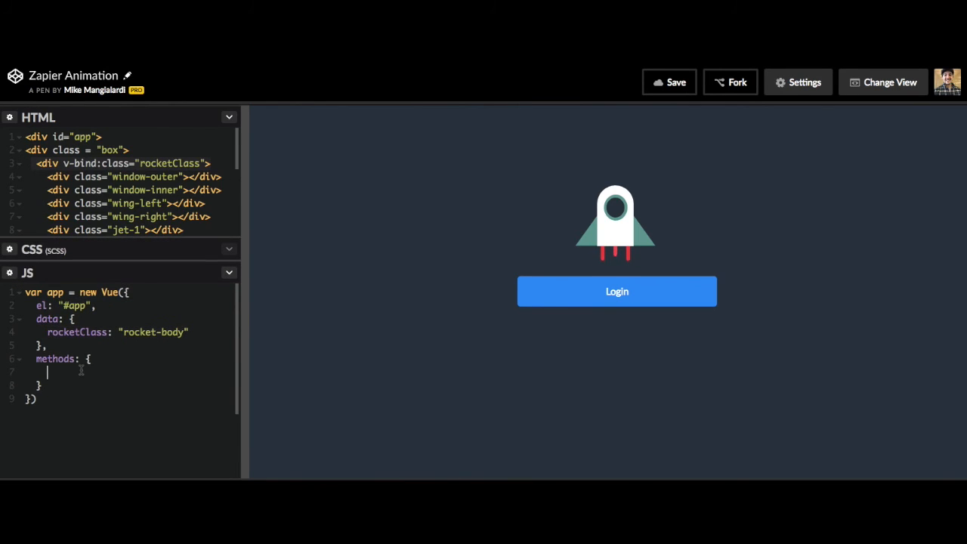
Add a processButton method setting rocketClass to "rocket-body-active" and v-on:click on the Login div
type("process")
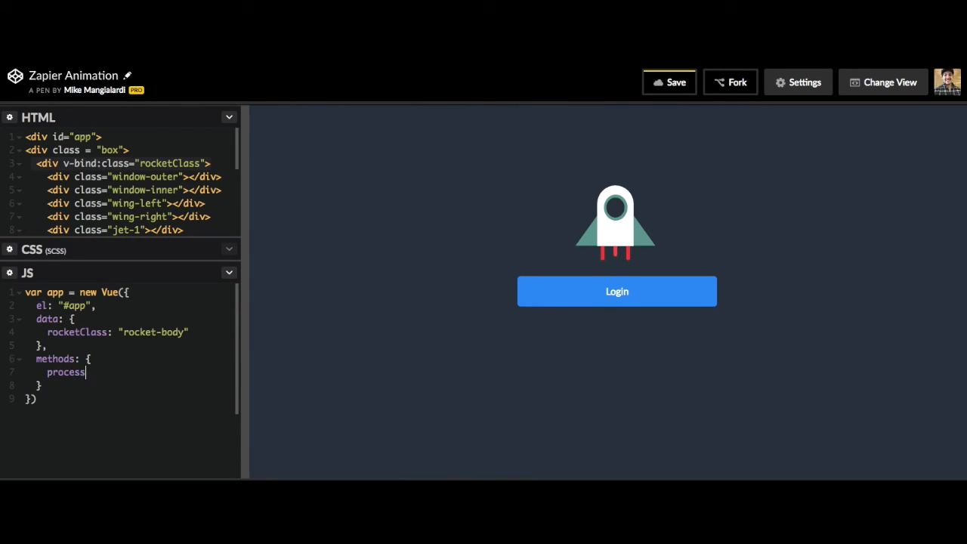
type("Button: function() {")
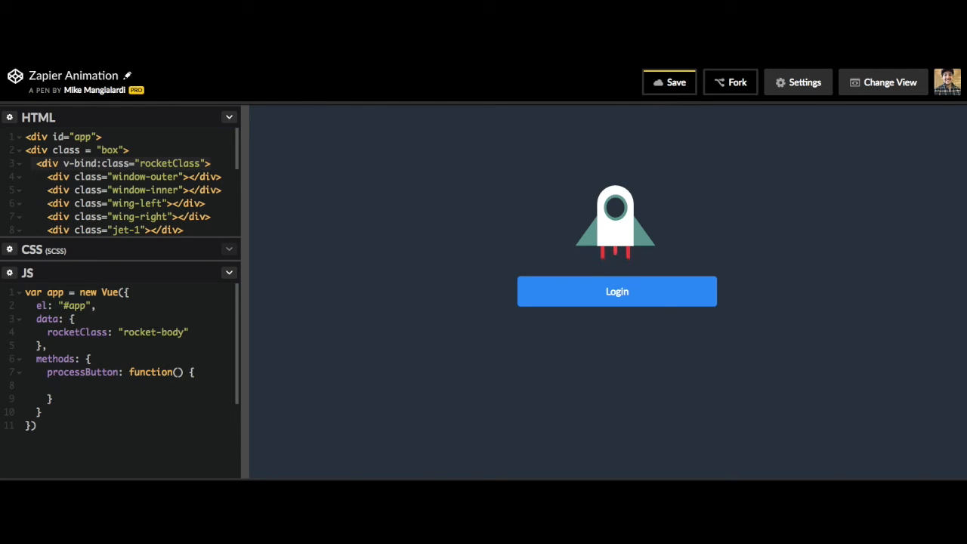
left_click(58, 385)
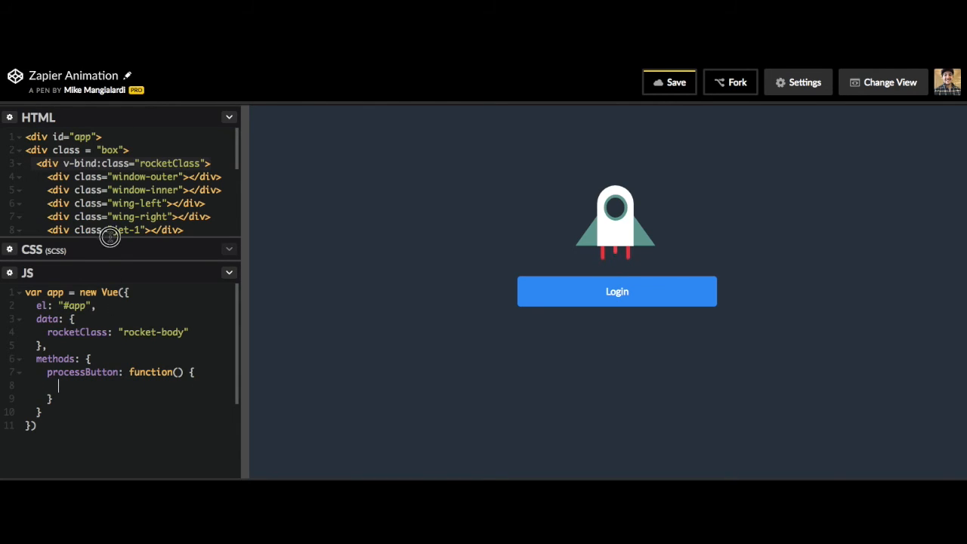
scroll("down", 3)
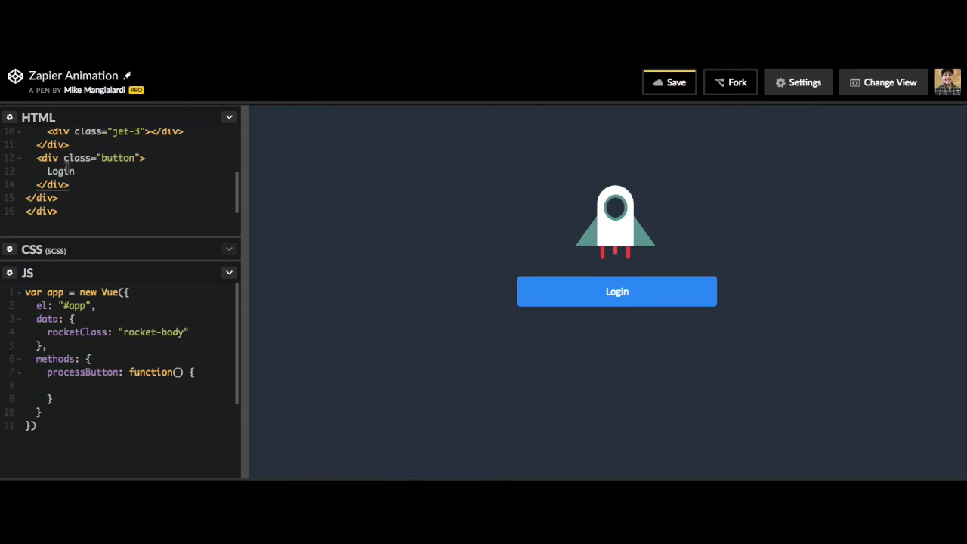
type("v-on:click=\"processButton")
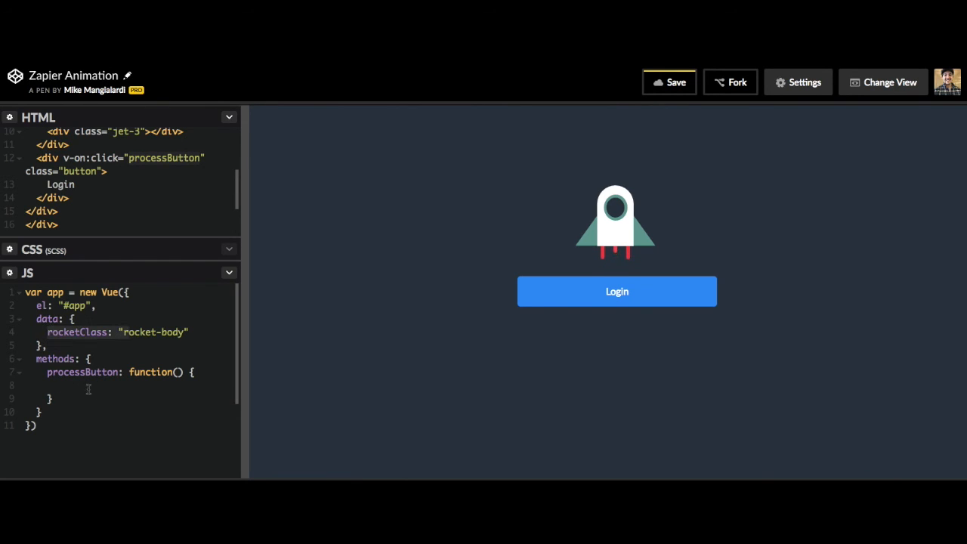
type("this,")
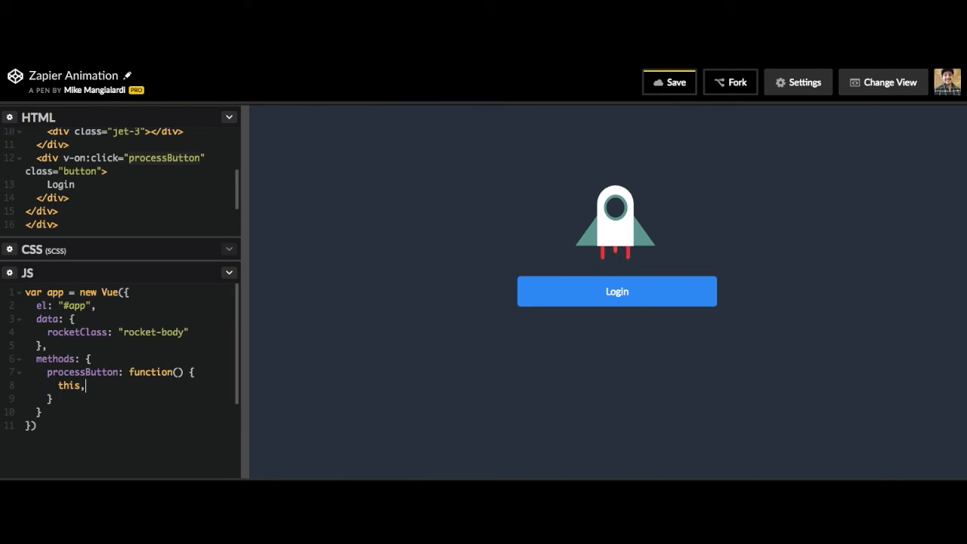
type(".r")
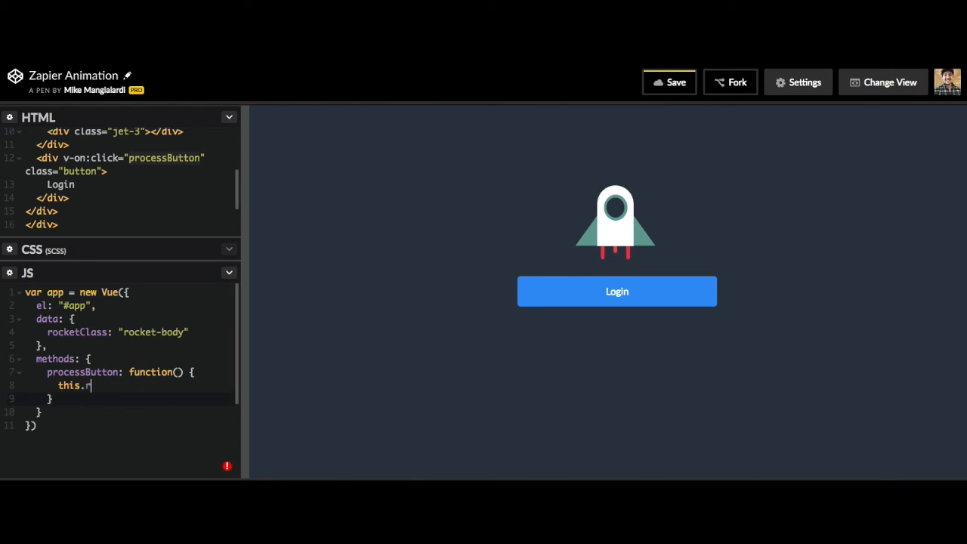
type("ocketClass = \"rocket-body-active")
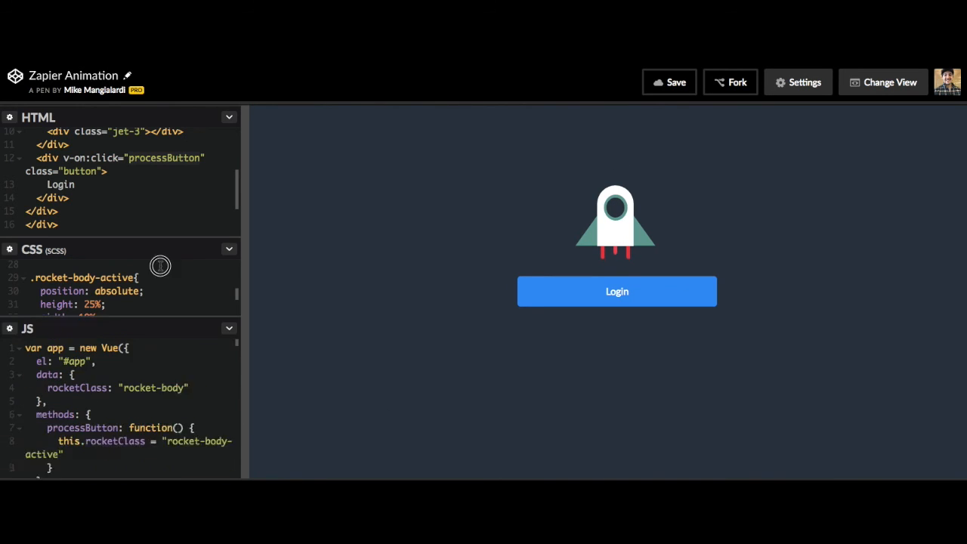
Collapse the CSS panel and press Login twice in the preview to test the launch
left_click(228, 248)
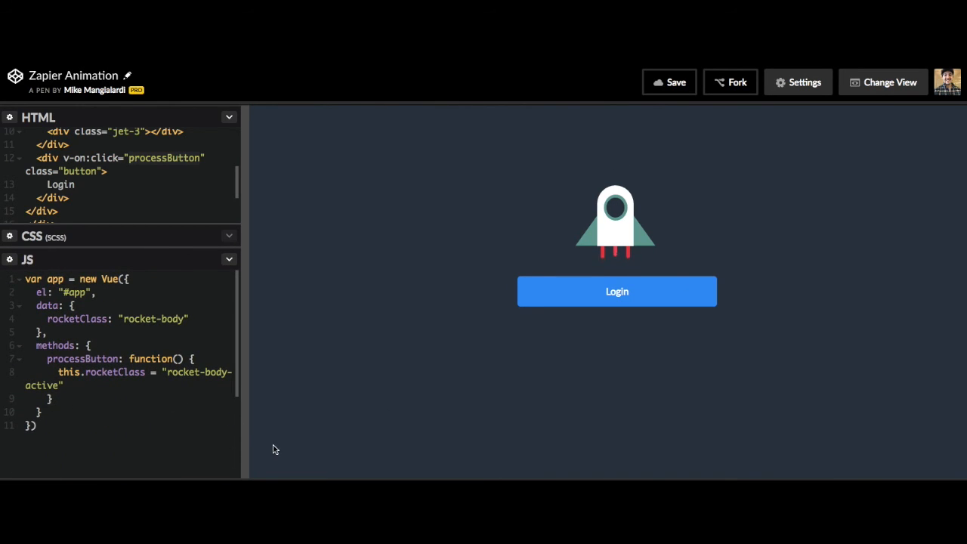
left_click(617, 291)
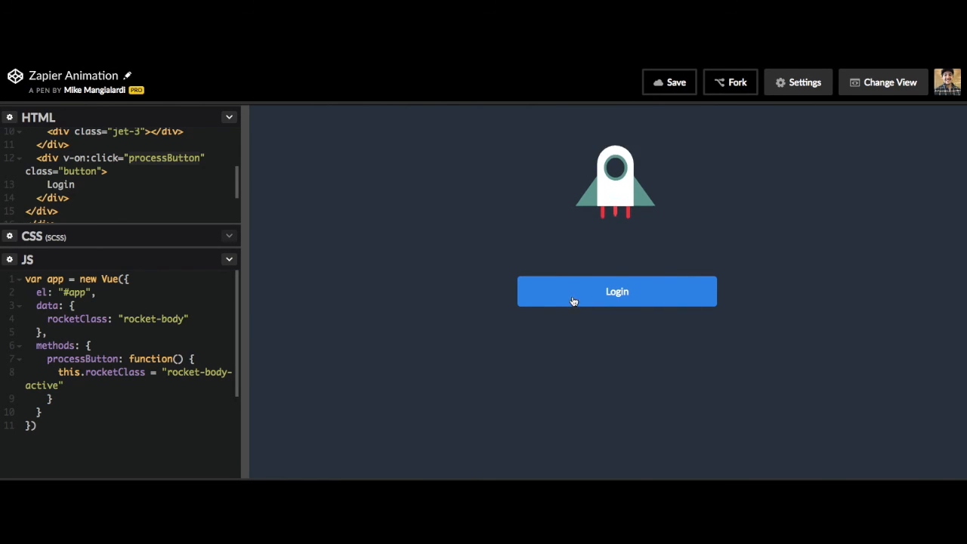
left_click(616, 292)
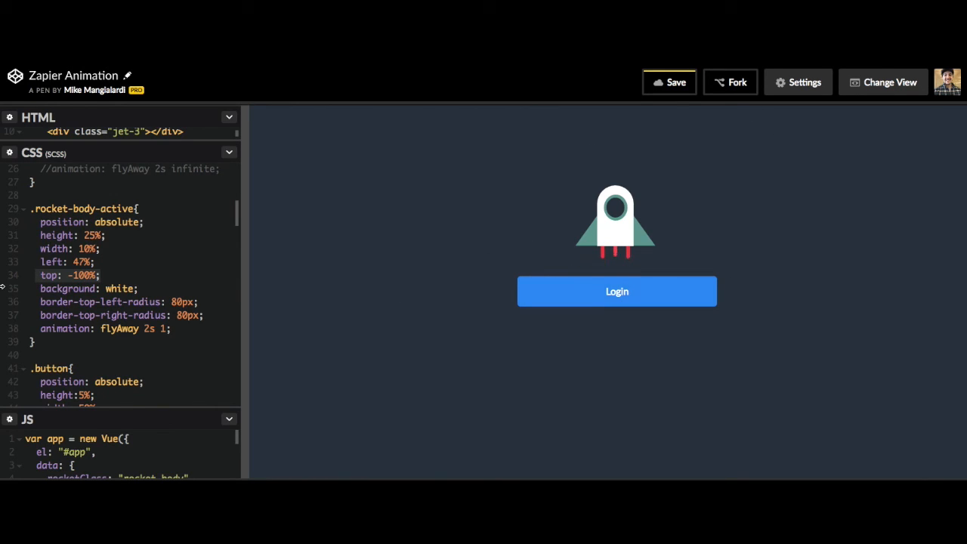
mouse_move(408, 161)
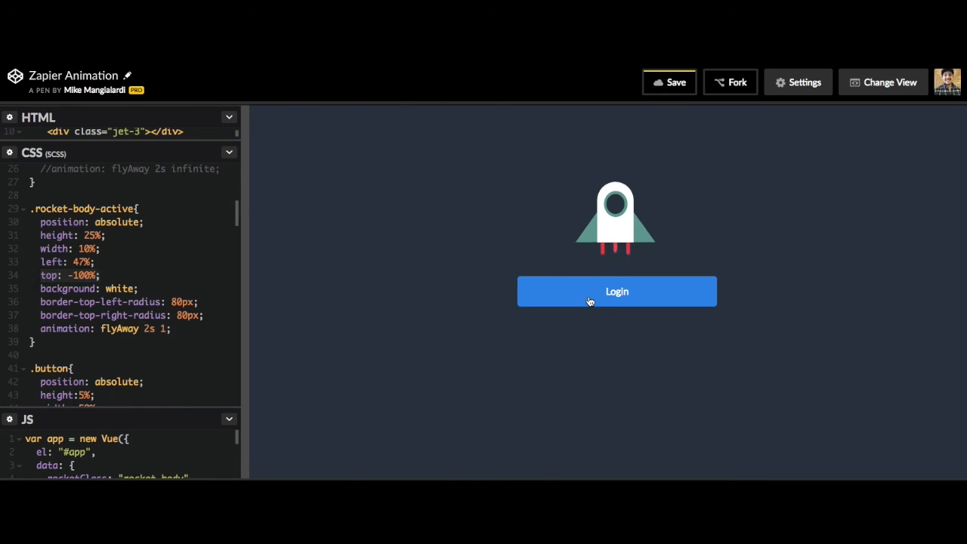
Press Login so the rocket flies off, save the pen, and select the one-run flyAway animation line
left_click(617, 291)
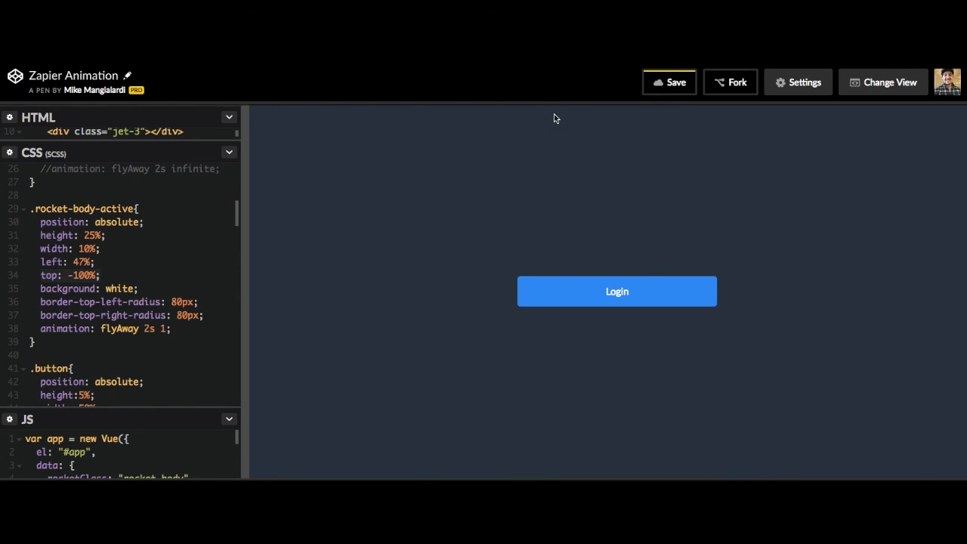
left_click(100, 275)
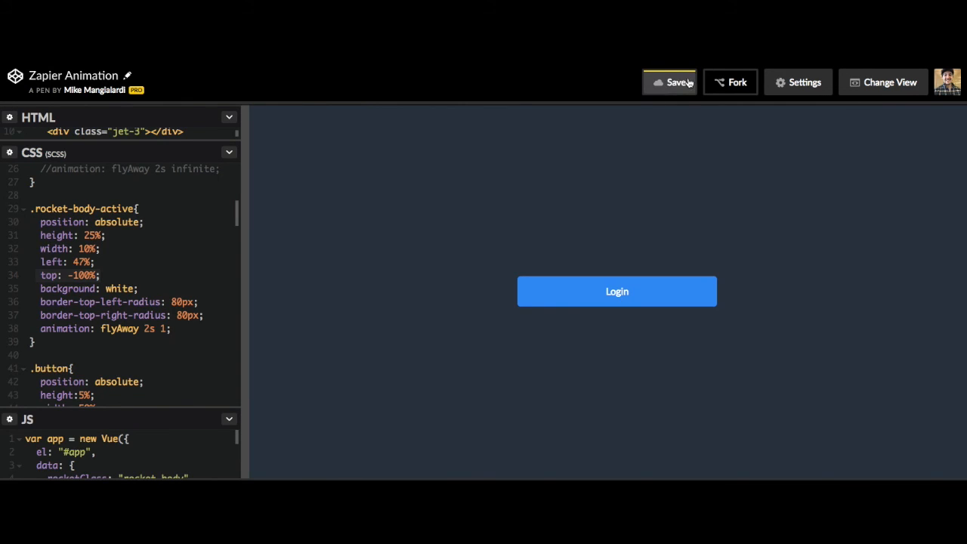
mouse_move(519, 234)
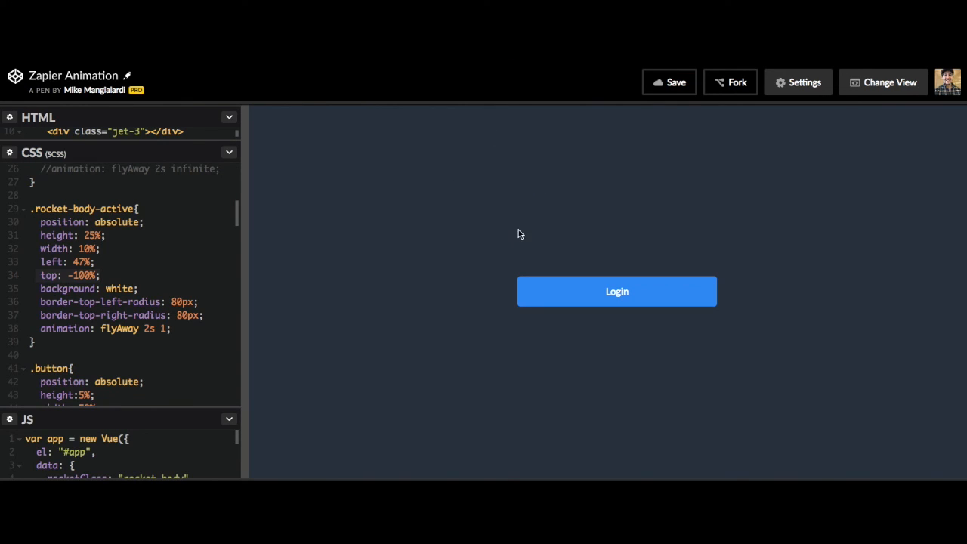
left_click(45, 328)
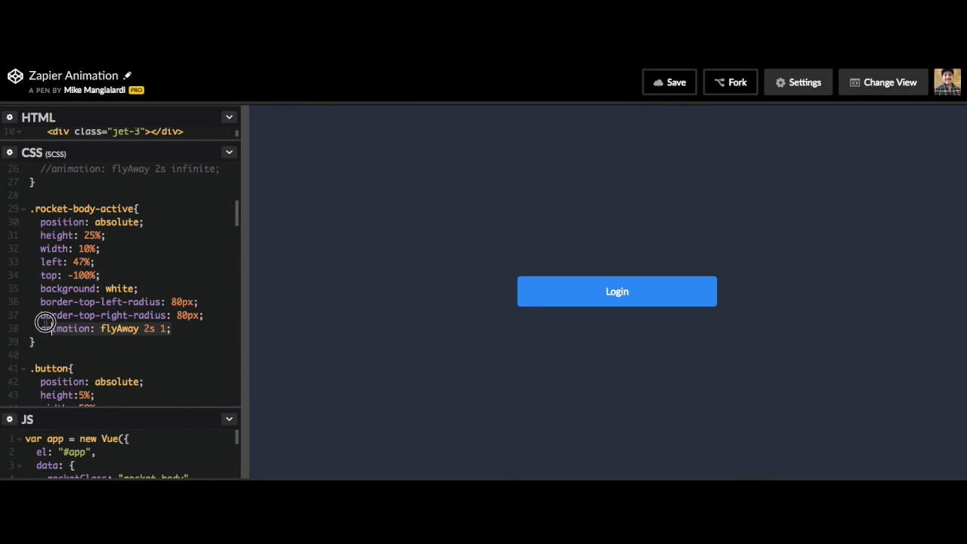